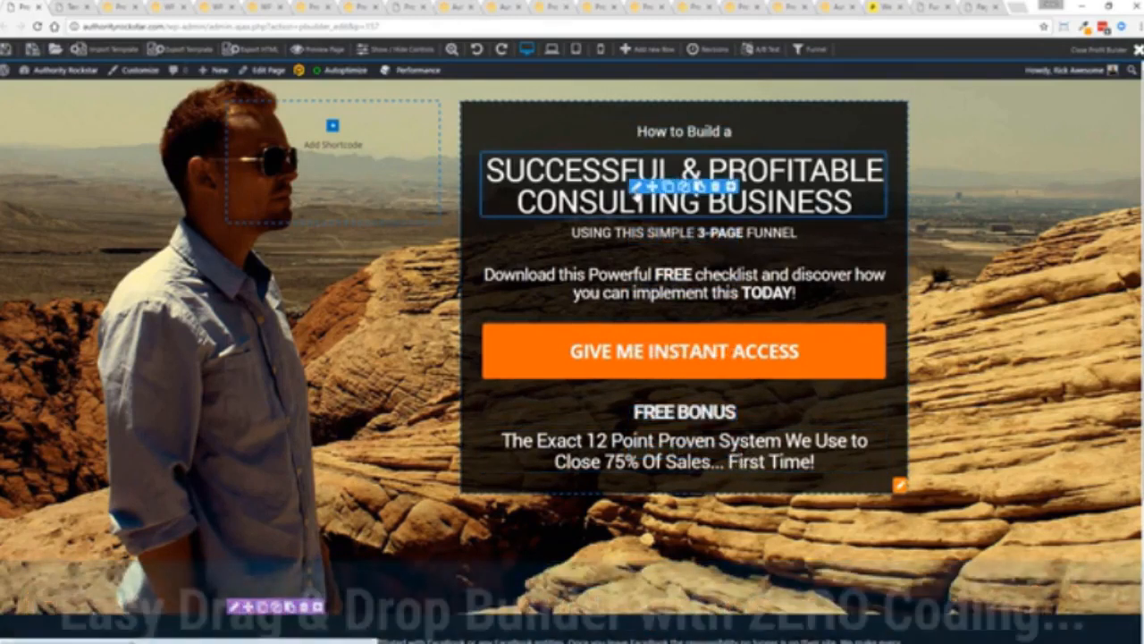
# - Change the headline to 'Marketing Agency' and the subheading to '3-Page Closing System', then duplicate FREE BONUS
pyautogui.click(684, 183)
pyautogui.write('SUCCESSFUL & PROFITABLE MARKETING AGENCY')
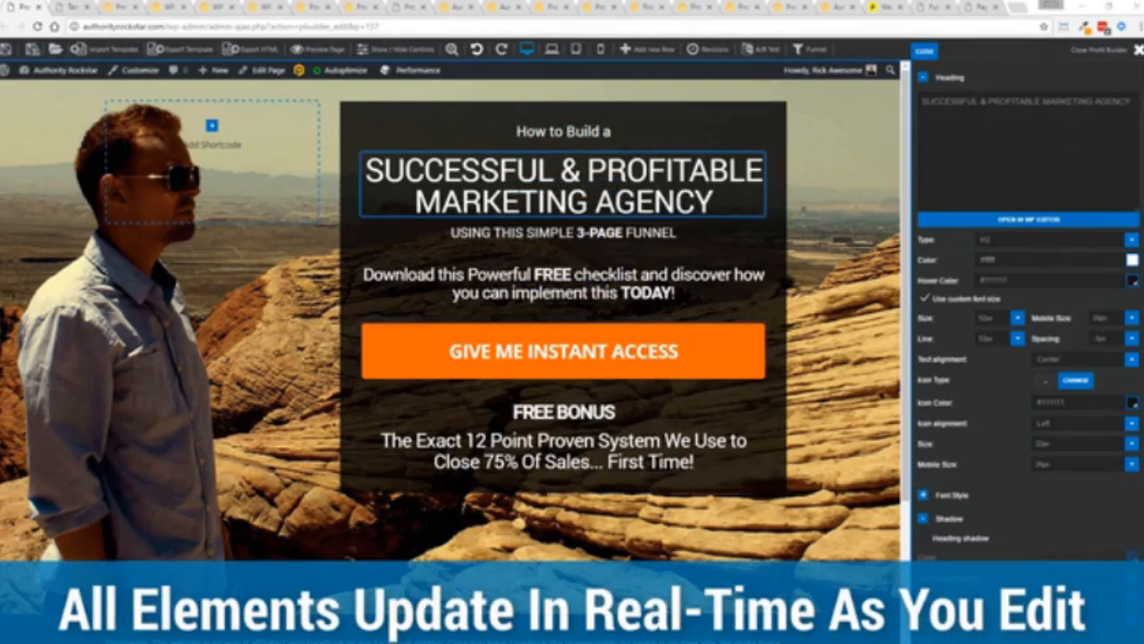
pyautogui.click(563, 232)
pyautogui.write('CLOSING SYSTEM')
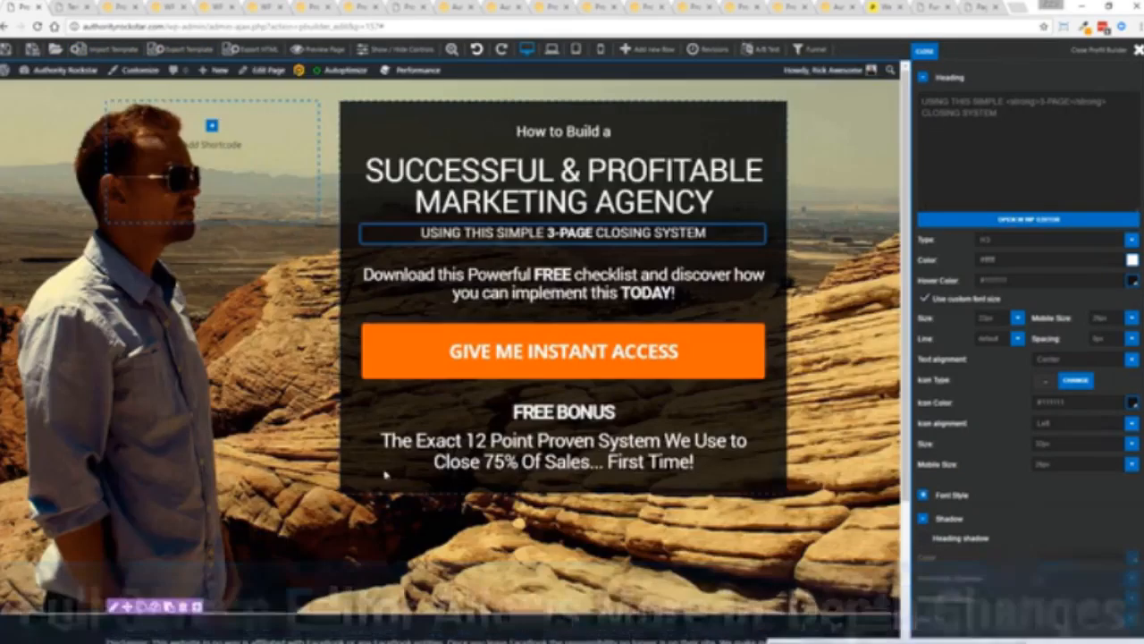
pyautogui.click(562, 412)
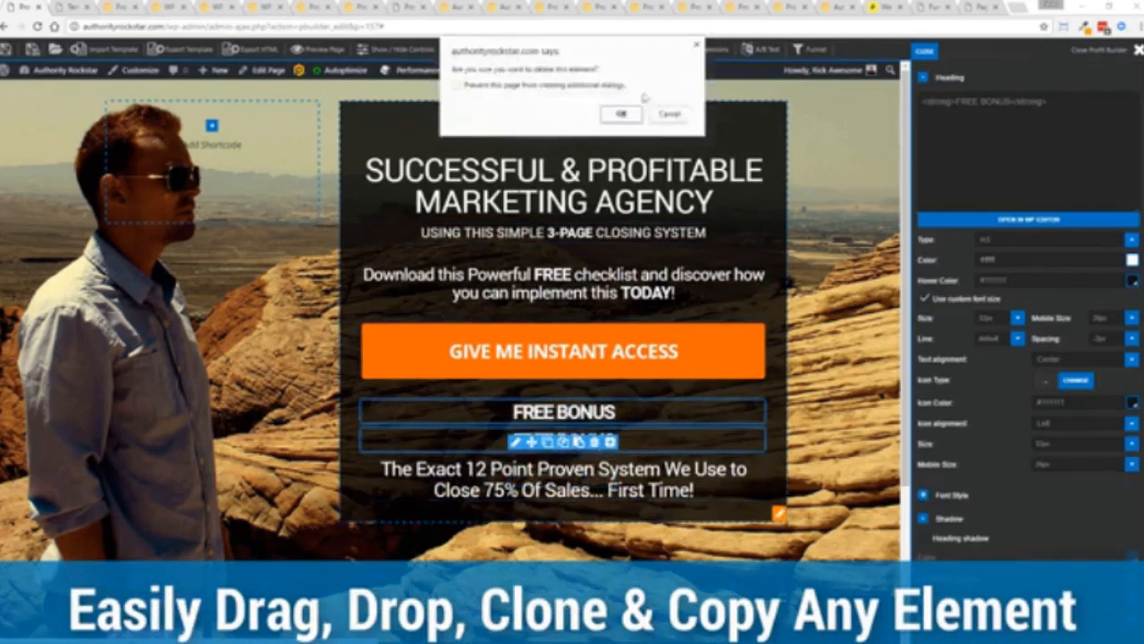
# - Delete the duplicate element and embed a Custom-group Video element with the ProfitBuilder YouTube URL
pyautogui.click(620, 115)
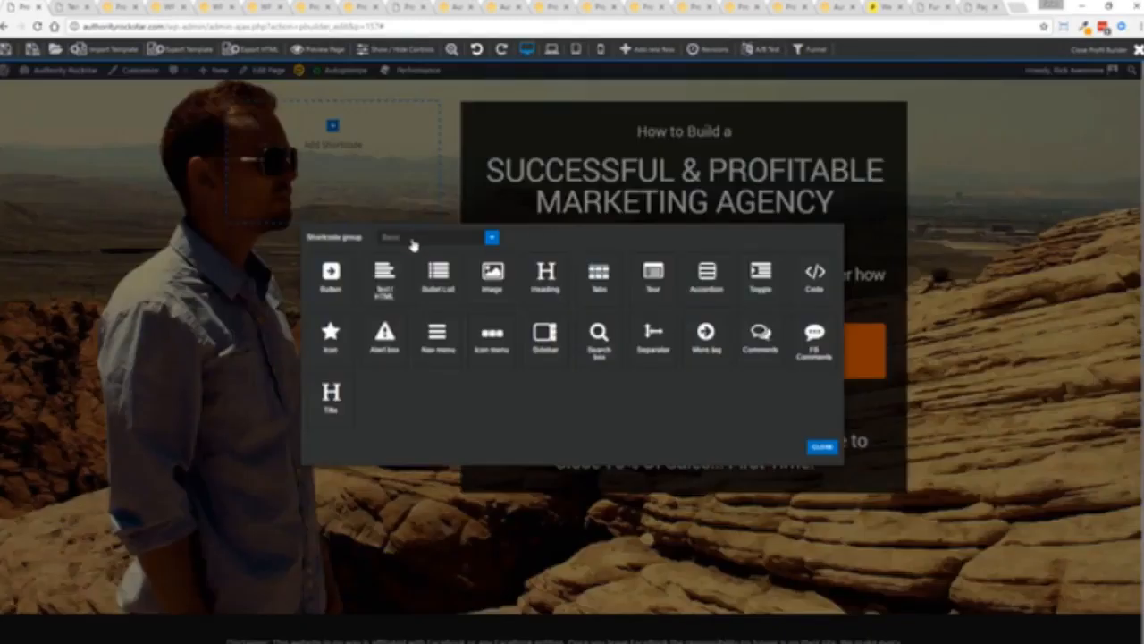
pyautogui.click(437, 236)
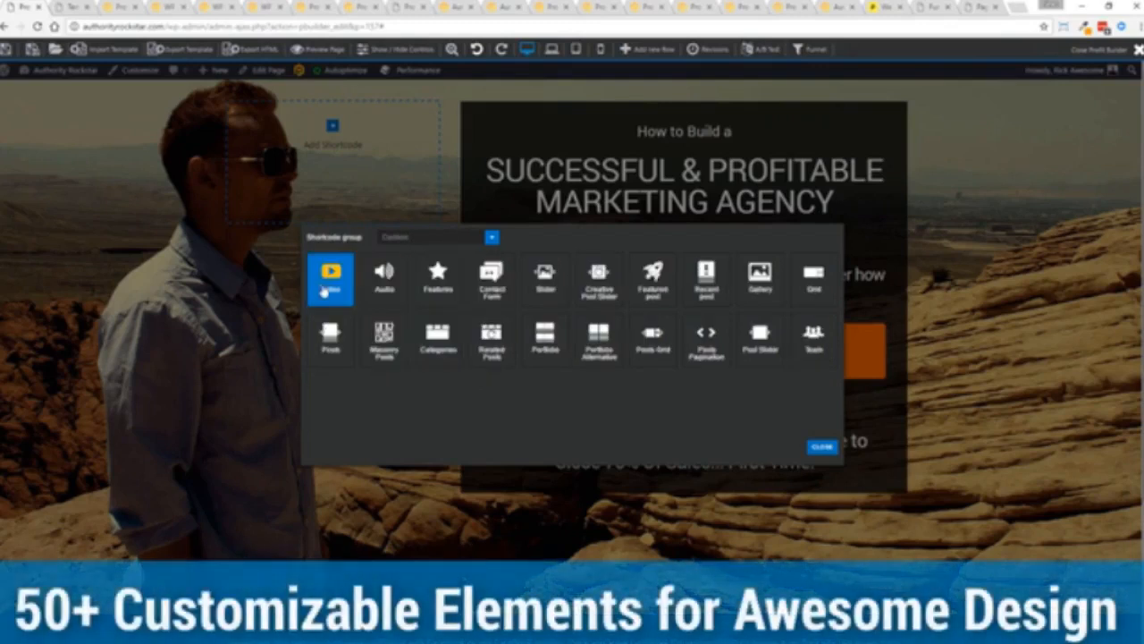
pyautogui.click(330, 278)
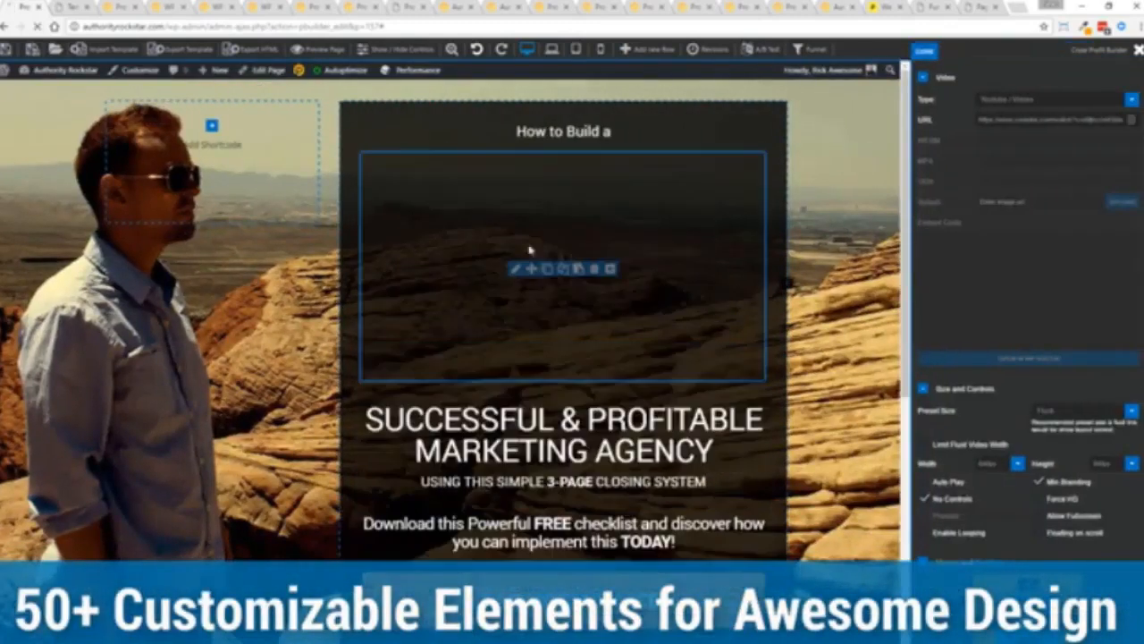
pyautogui.click(1055, 98)
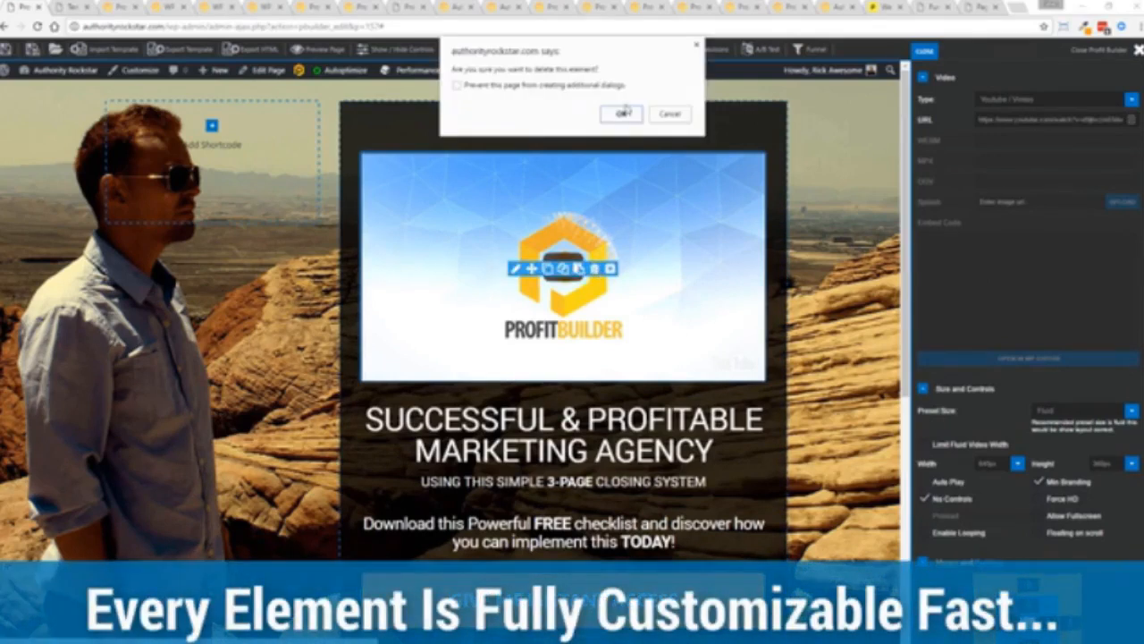
pyautogui.click(620, 114)
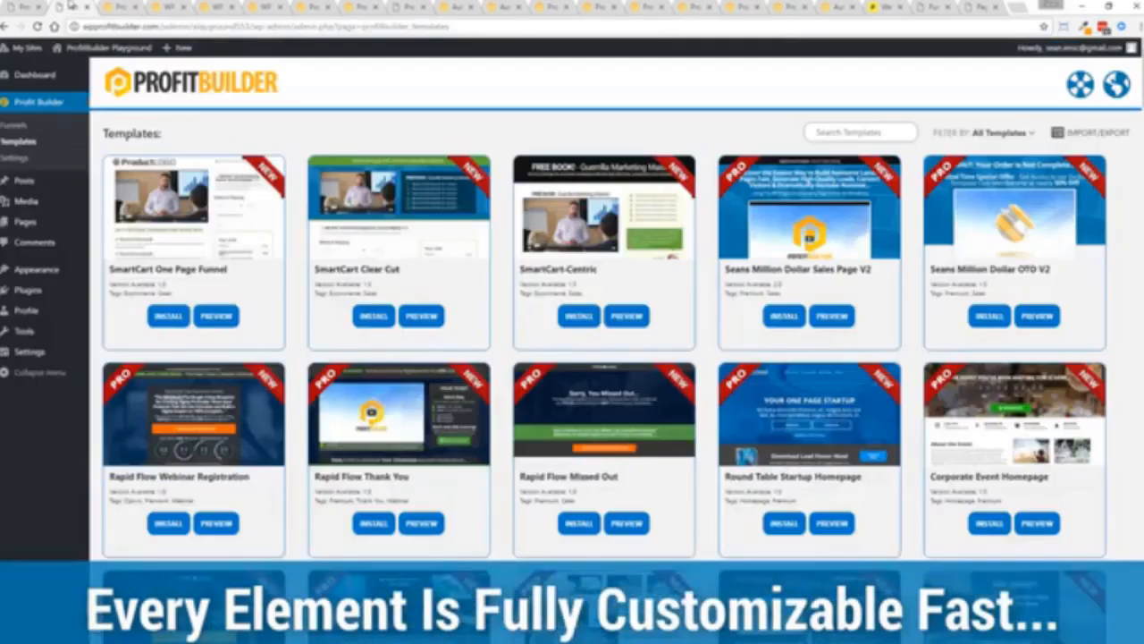
pyautogui.scroll(-3)
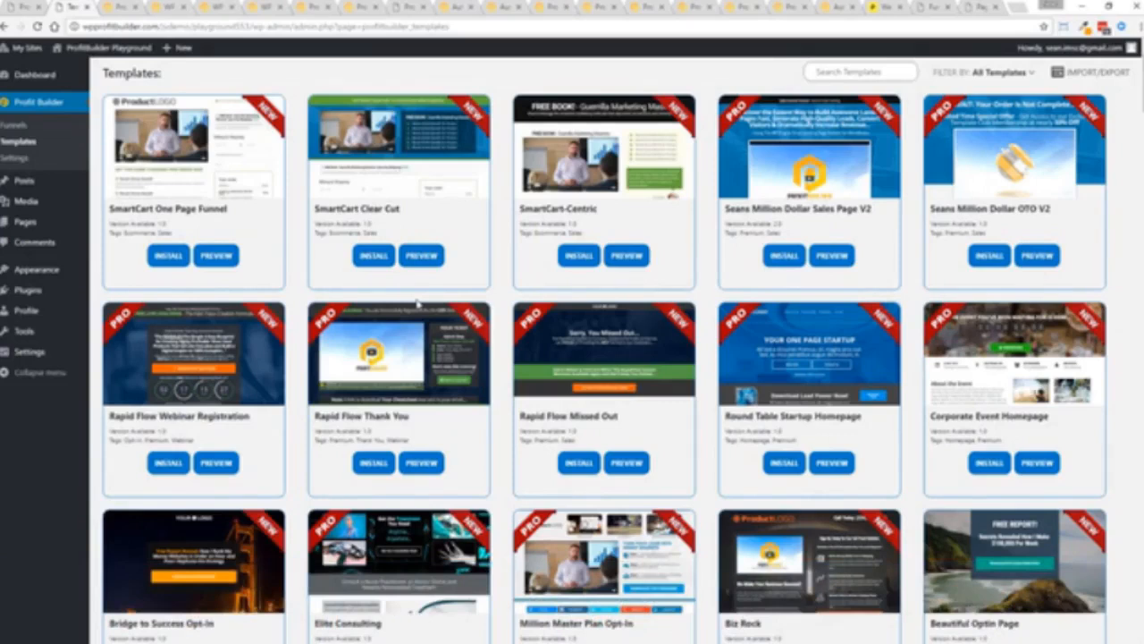
pyautogui.scroll(-3)
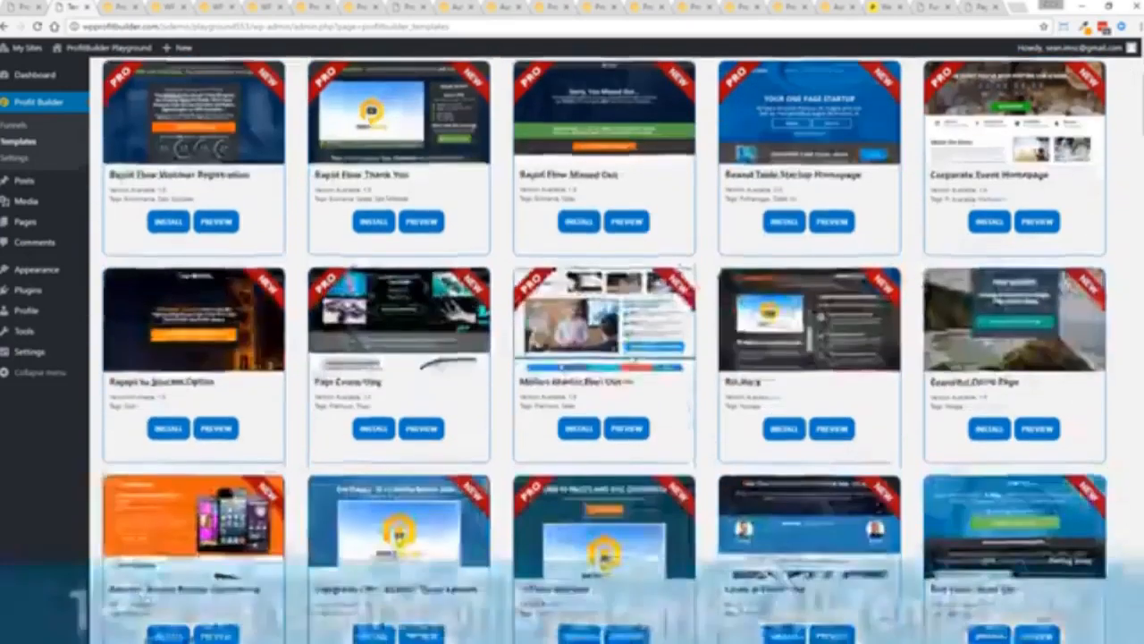
pyautogui.scroll(-3)
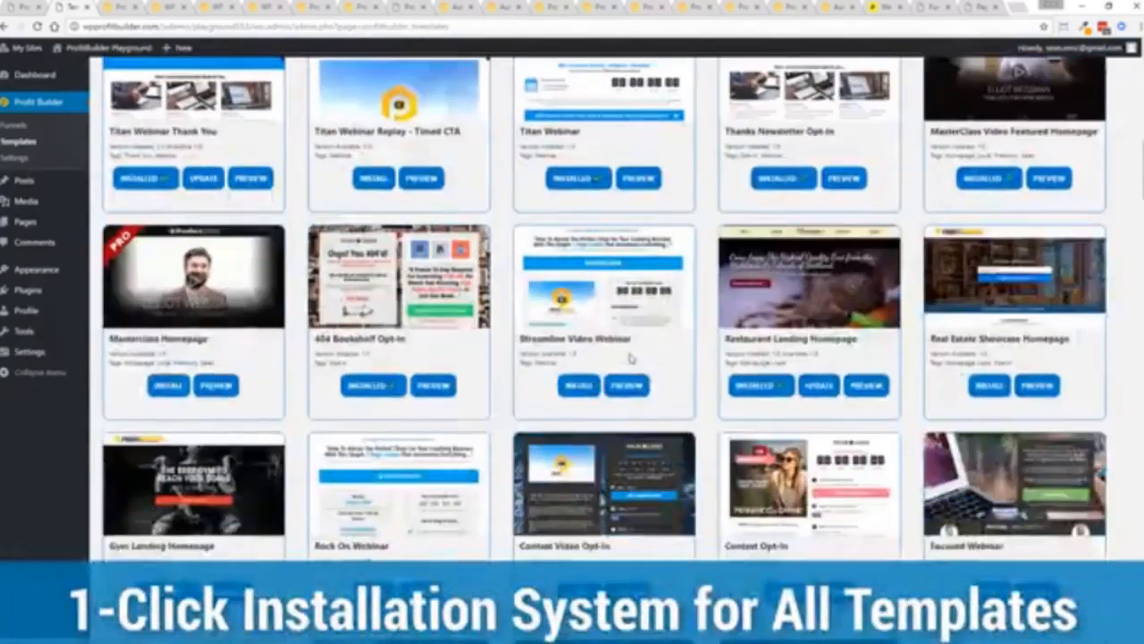
pyautogui.scroll(-3)
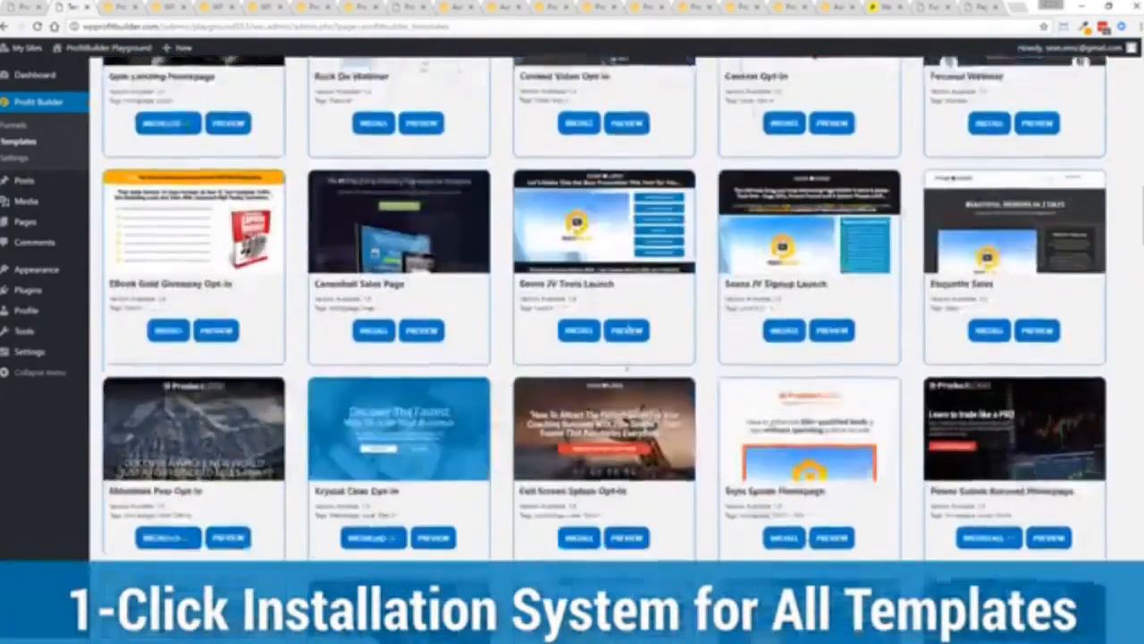
pyautogui.scroll(-3)
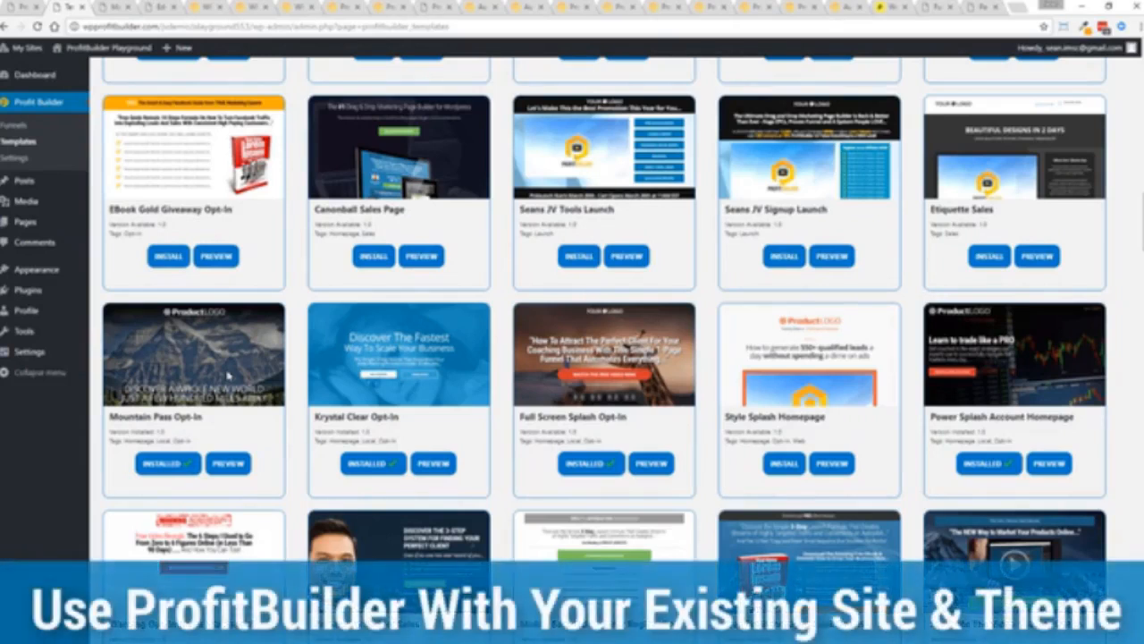
pyautogui.moveTo(267, 339)
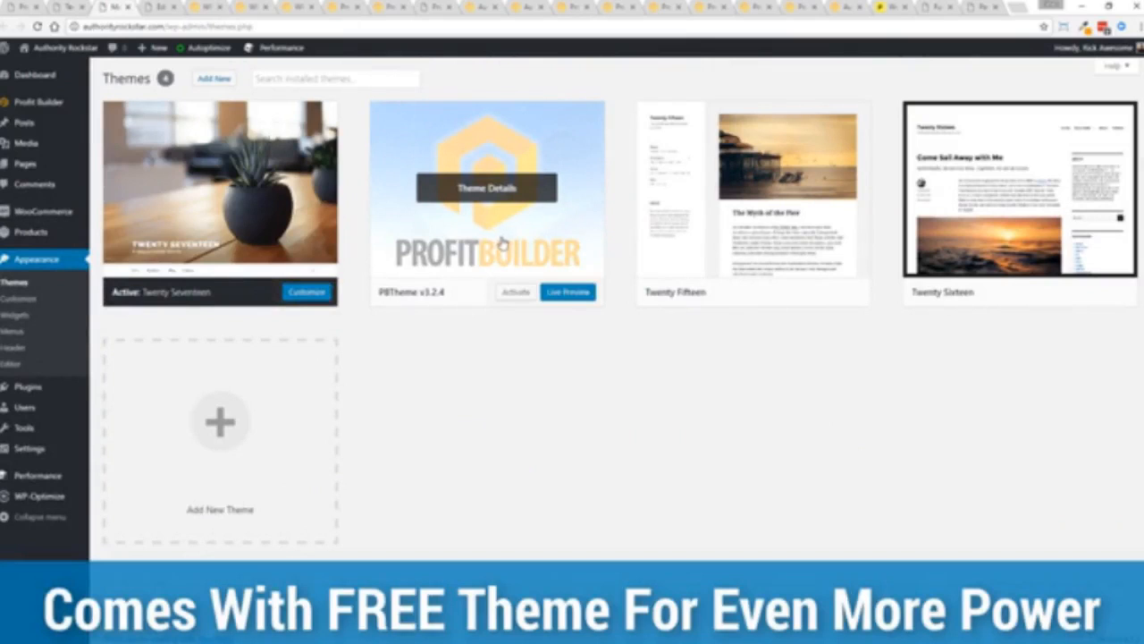
pyautogui.moveTo(542, 425)
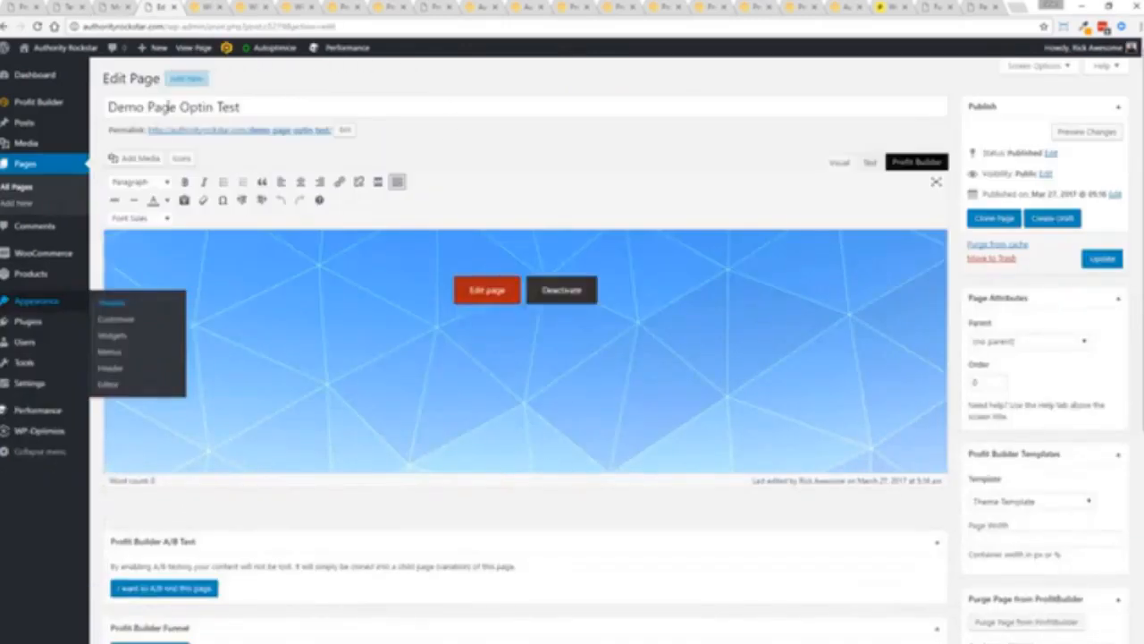
pyautogui.moveTo(1070, 497)
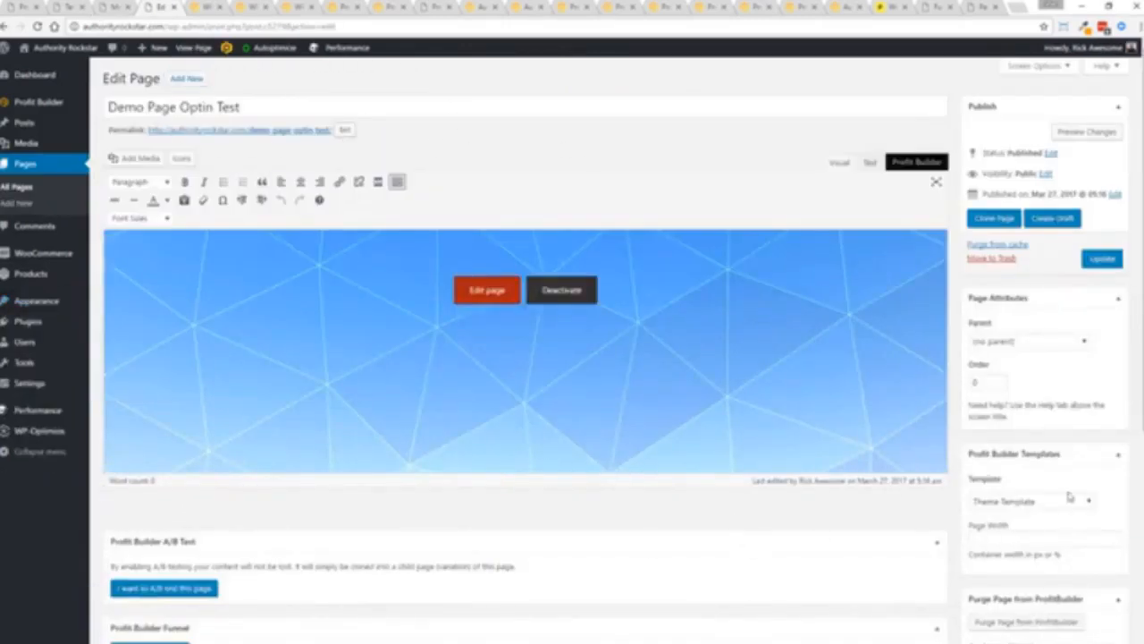
# - Choose 'Profit Builder Full Width Page' as the Demo Page Optin Test template
pyautogui.scroll(-3)
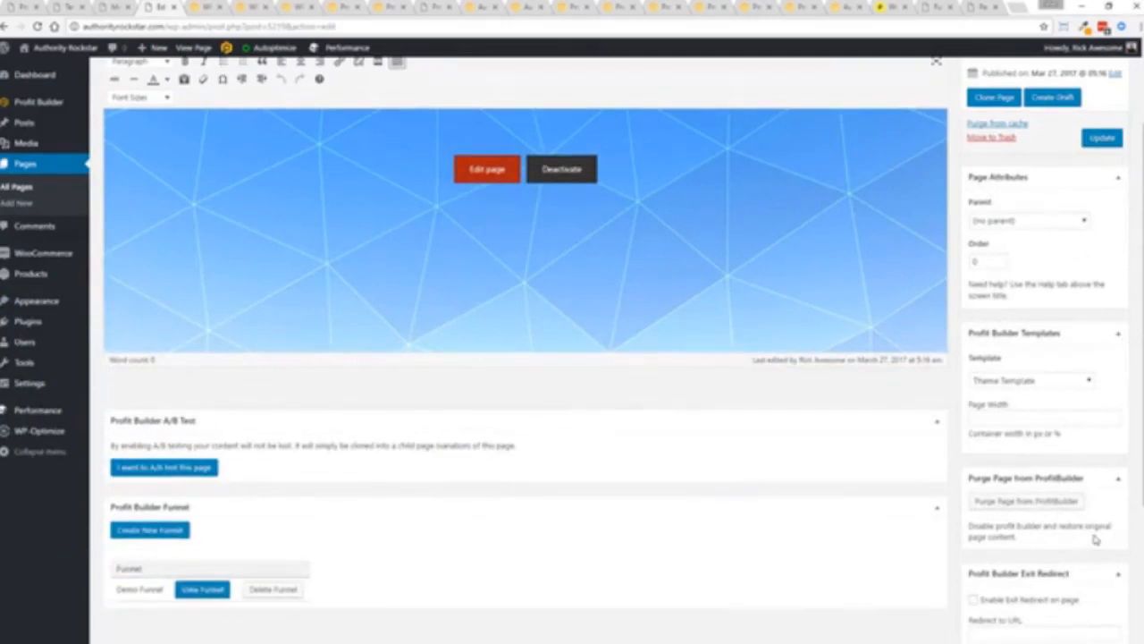
pyautogui.click(1032, 380)
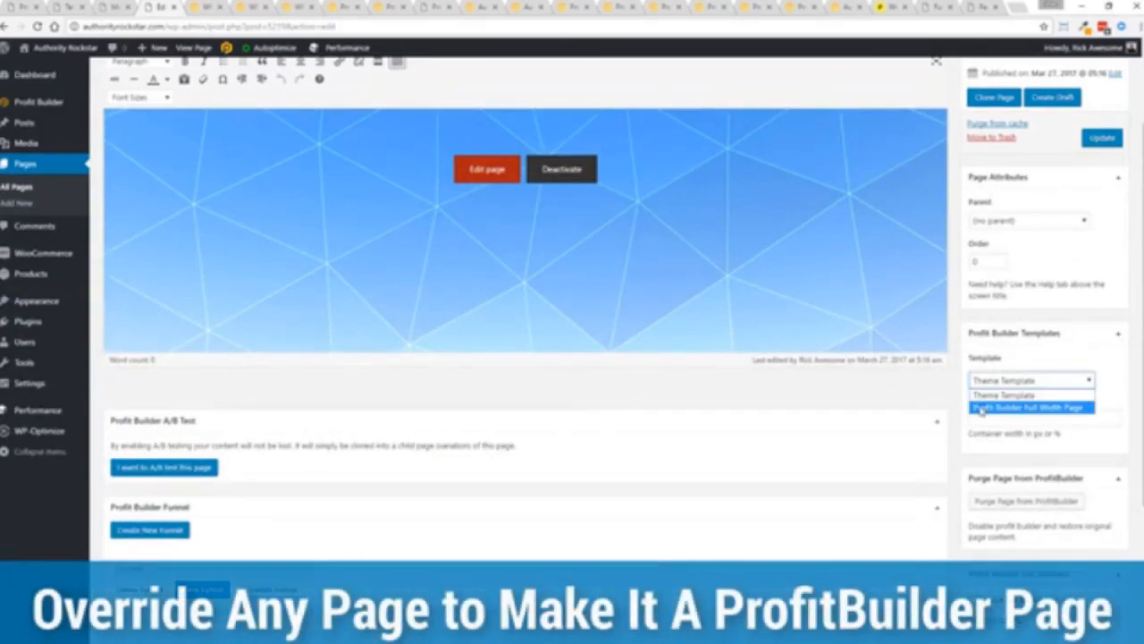
pyautogui.click(1029, 408)
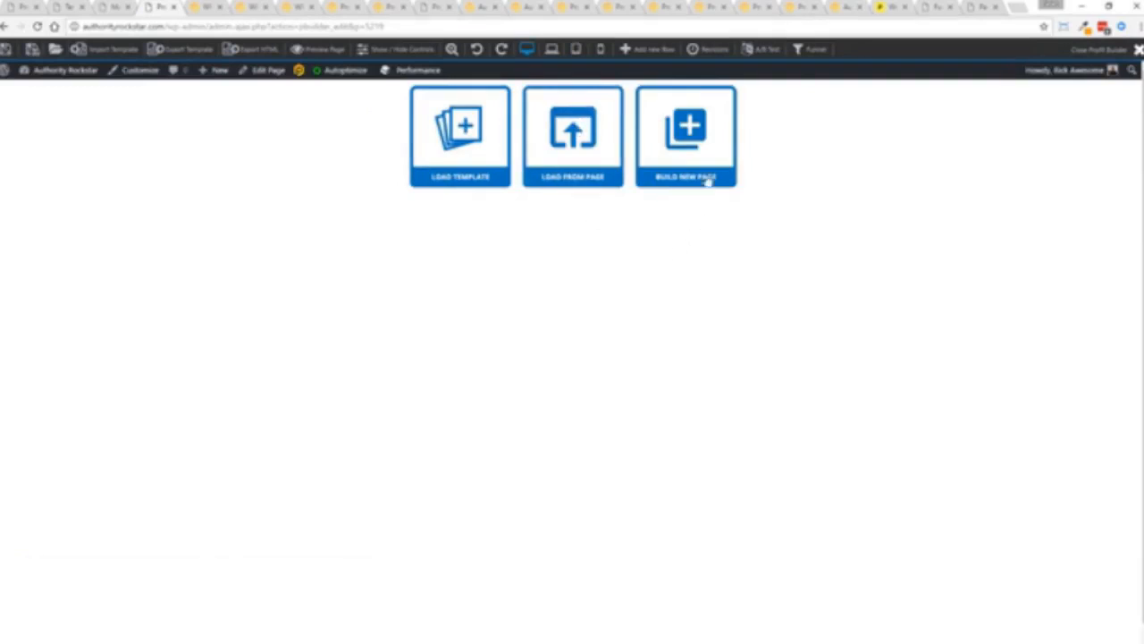
# - Build a new blank page and add an element to its empty layout
pyautogui.click(686, 134)
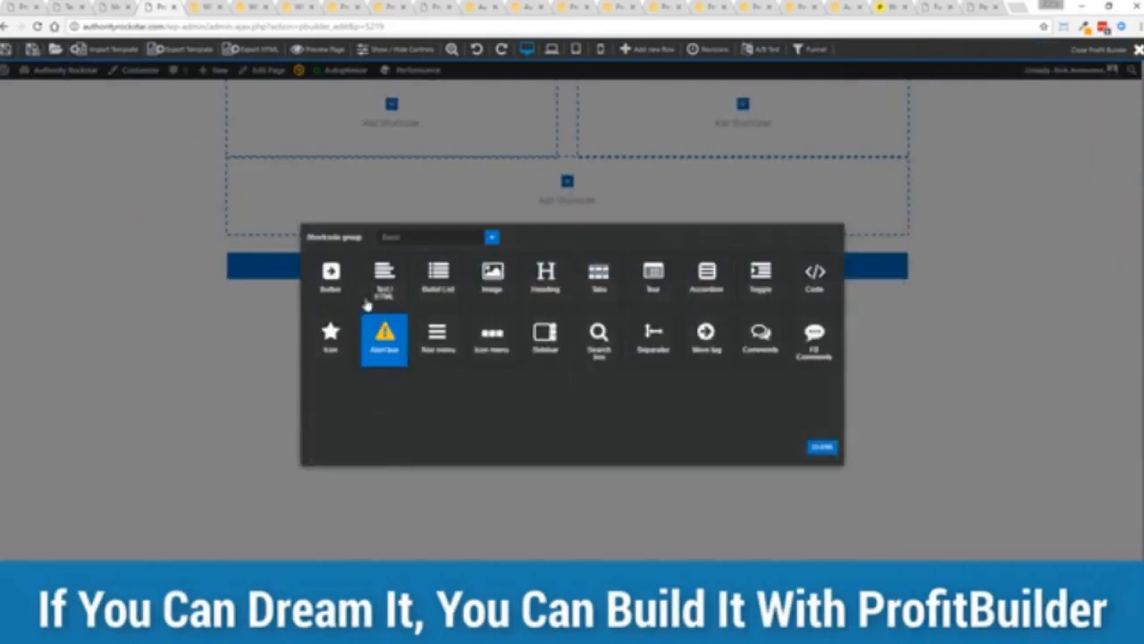
pyautogui.click(433, 237)
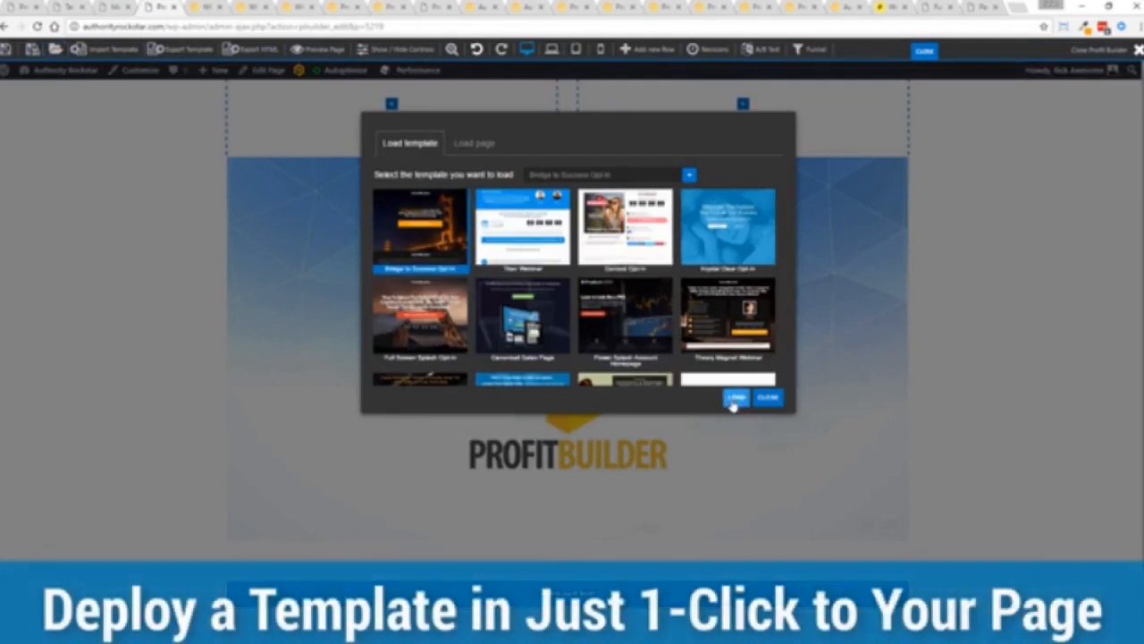
# - Deploy the Bridge to Success Opt-In template and scroll down to the Mountain Pass opt-in demo
pyautogui.click(735, 398)
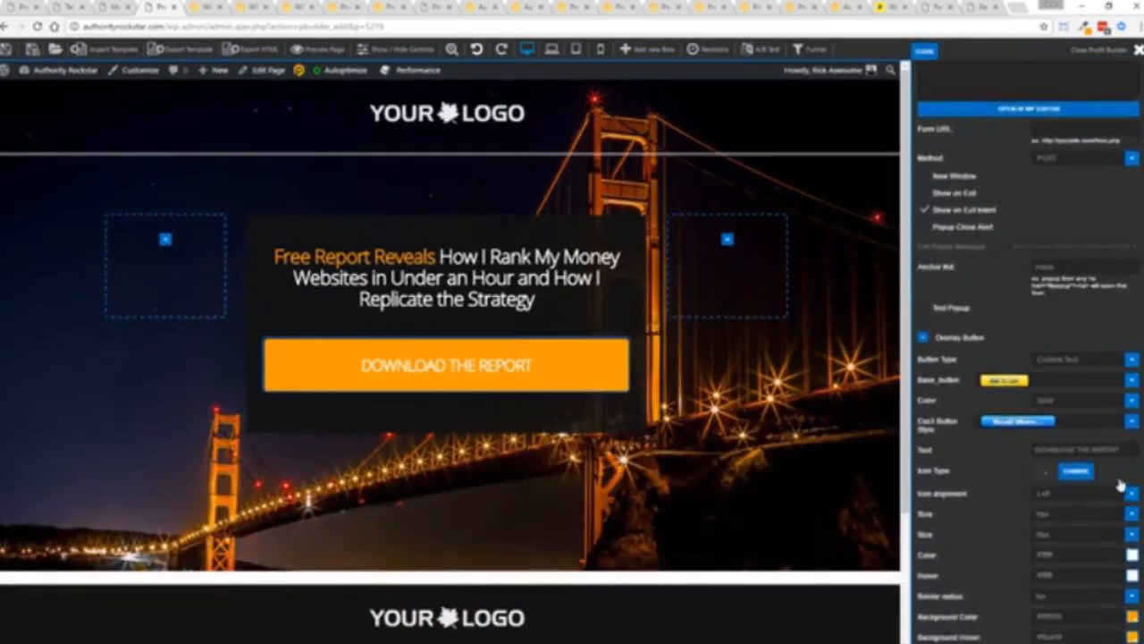
pyautogui.scroll(-3)
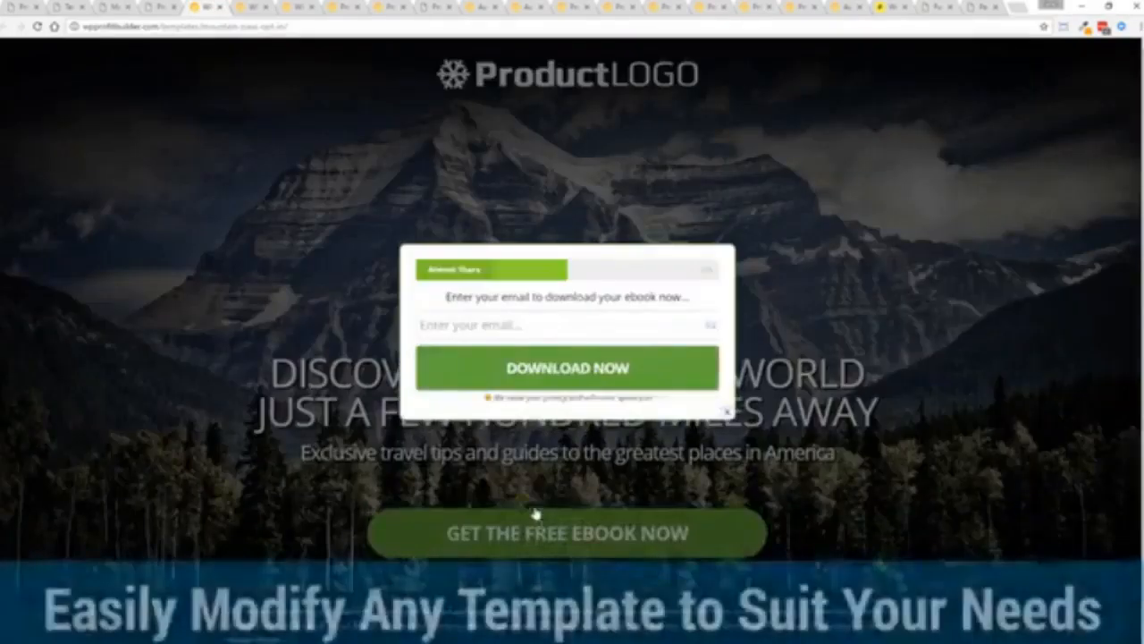
# - View the mountain travel ebook template, then switch to the Authority Builder master-class demo page
pyautogui.click(708, 269)
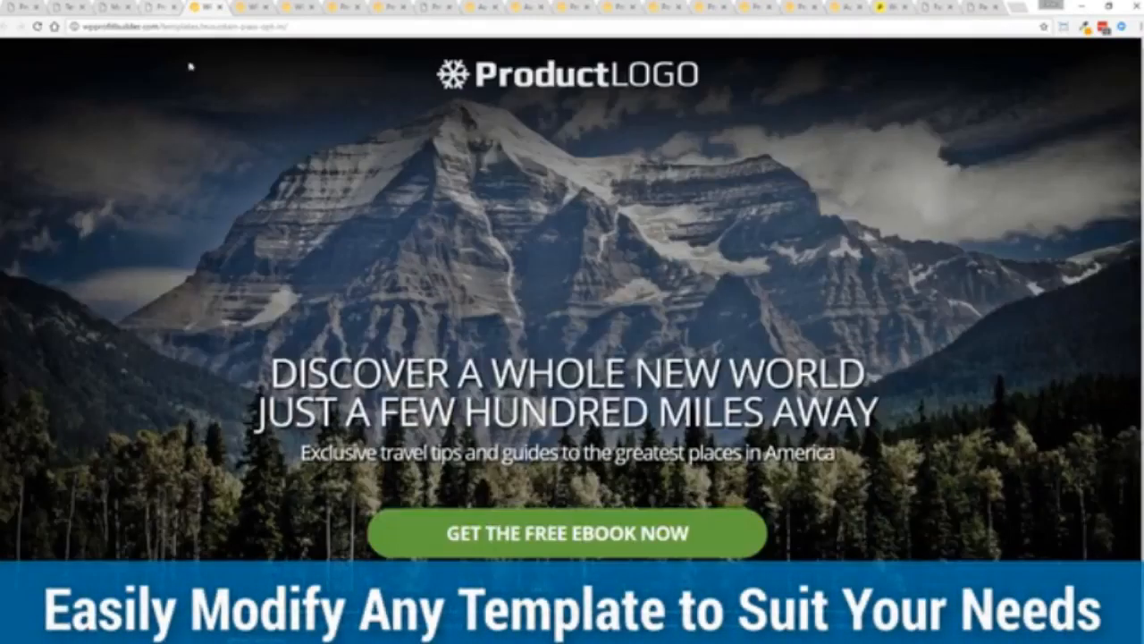
pyautogui.moveTo(993, 277)
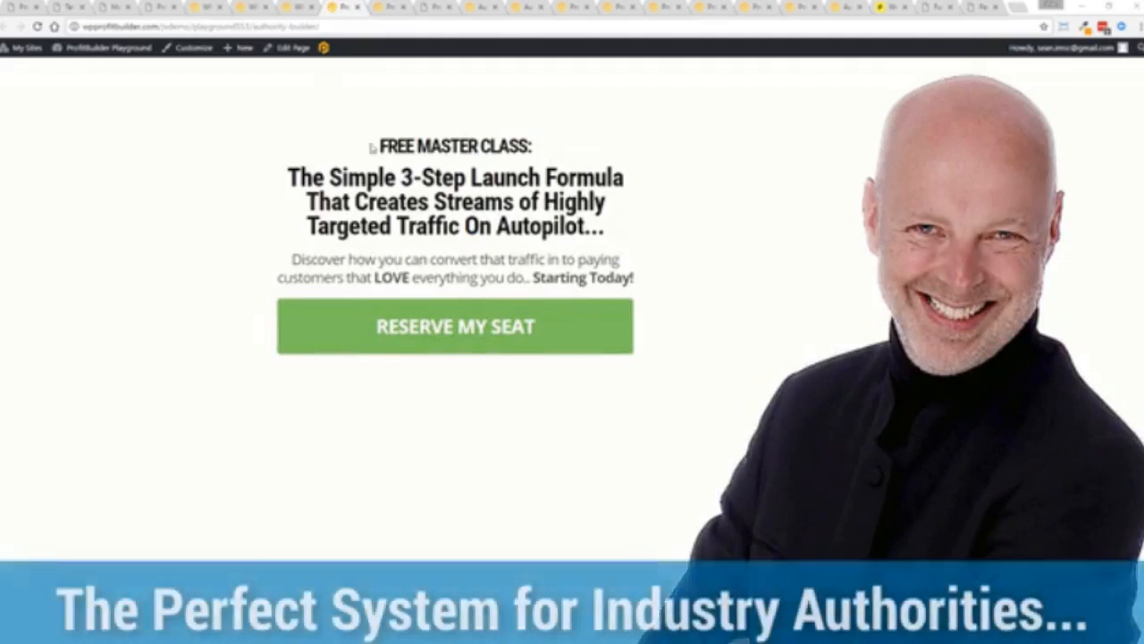
pyautogui.moveTo(784, 187)
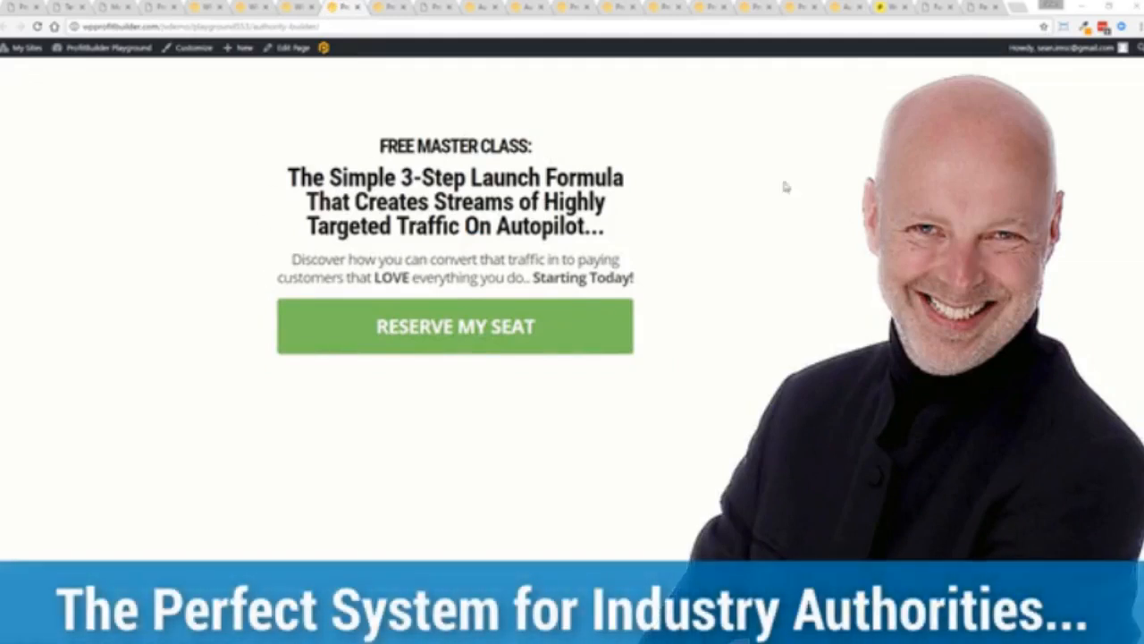
pyautogui.moveTo(237, 215)
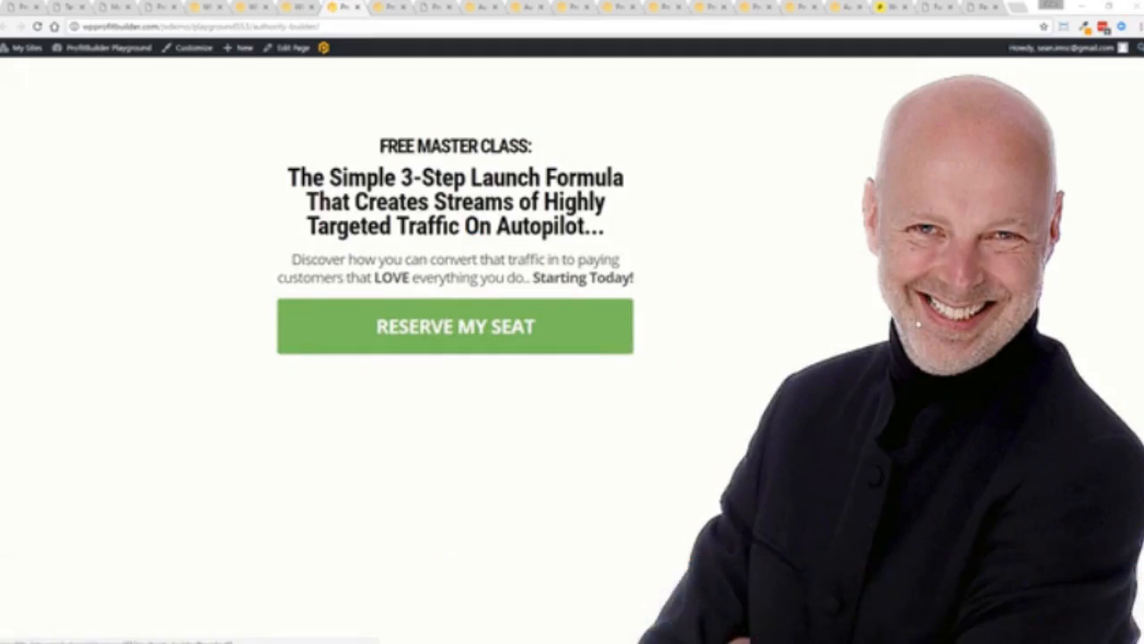
pyautogui.click(1105, 9)
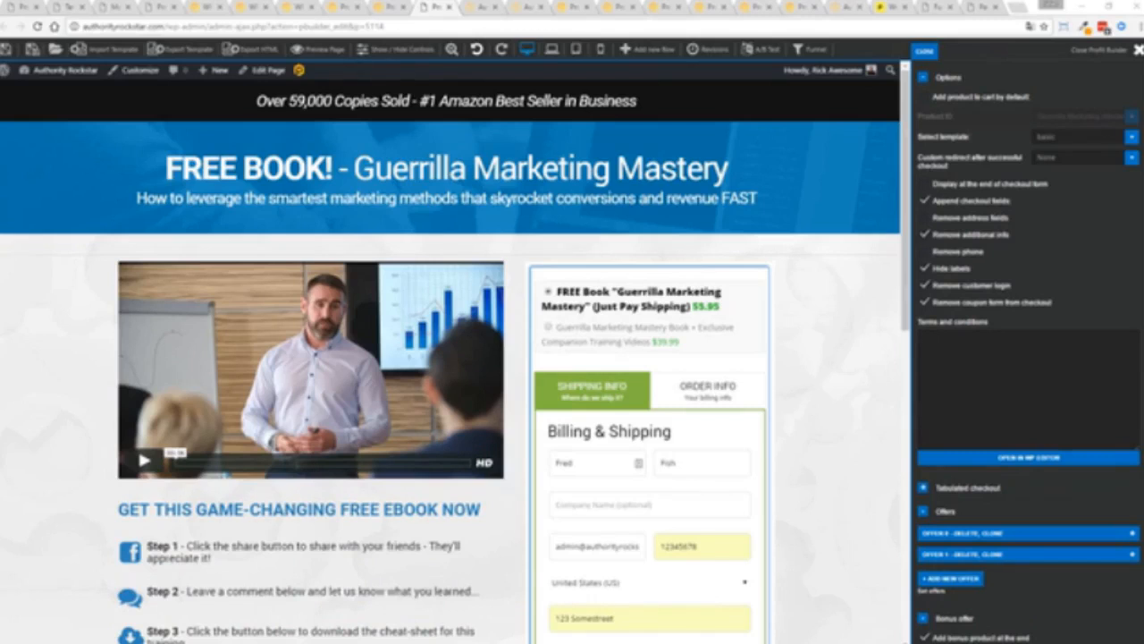
pyautogui.moveTo(141, 347)
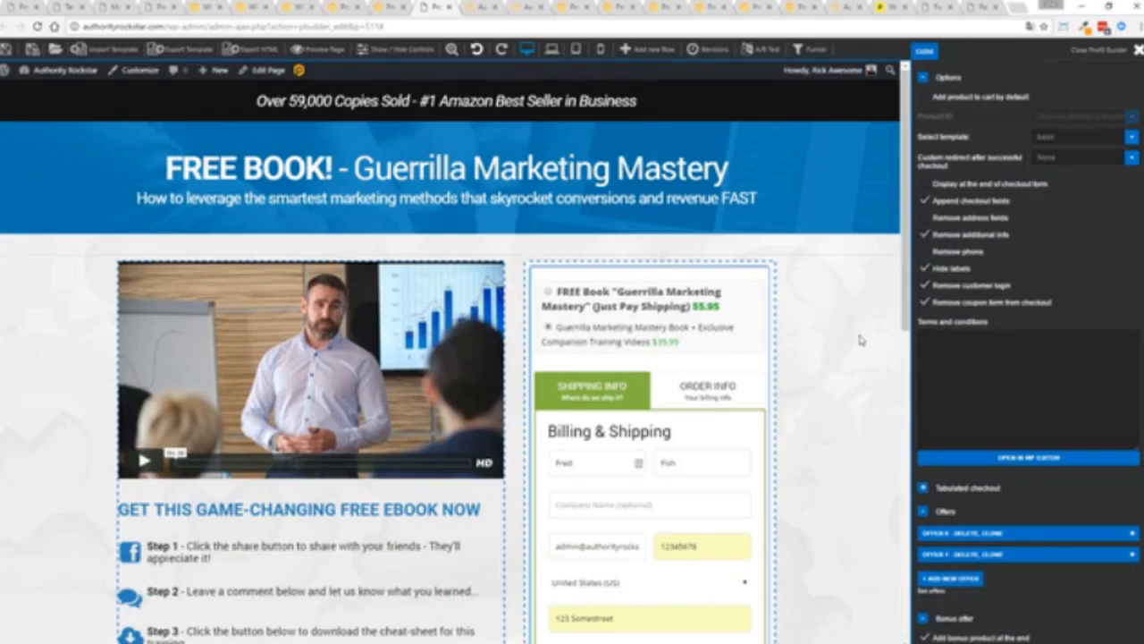
# - Scroll the Guerrilla Marketing checkout to the $39.99 order bump and payment options
pyautogui.scroll(-3)
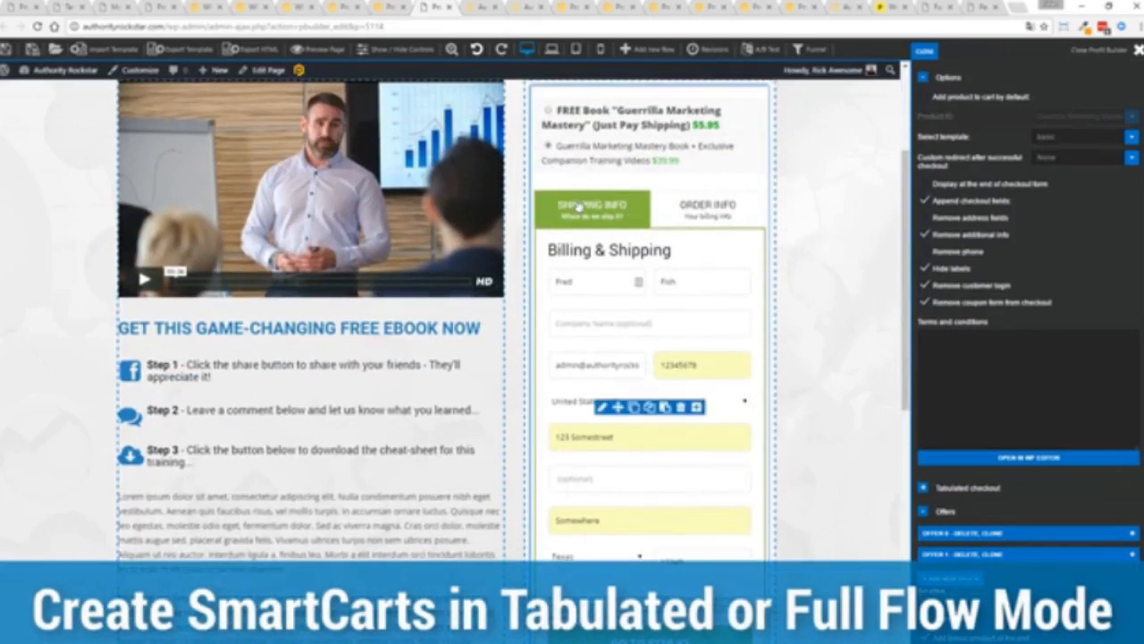
pyautogui.moveTo(826, 212)
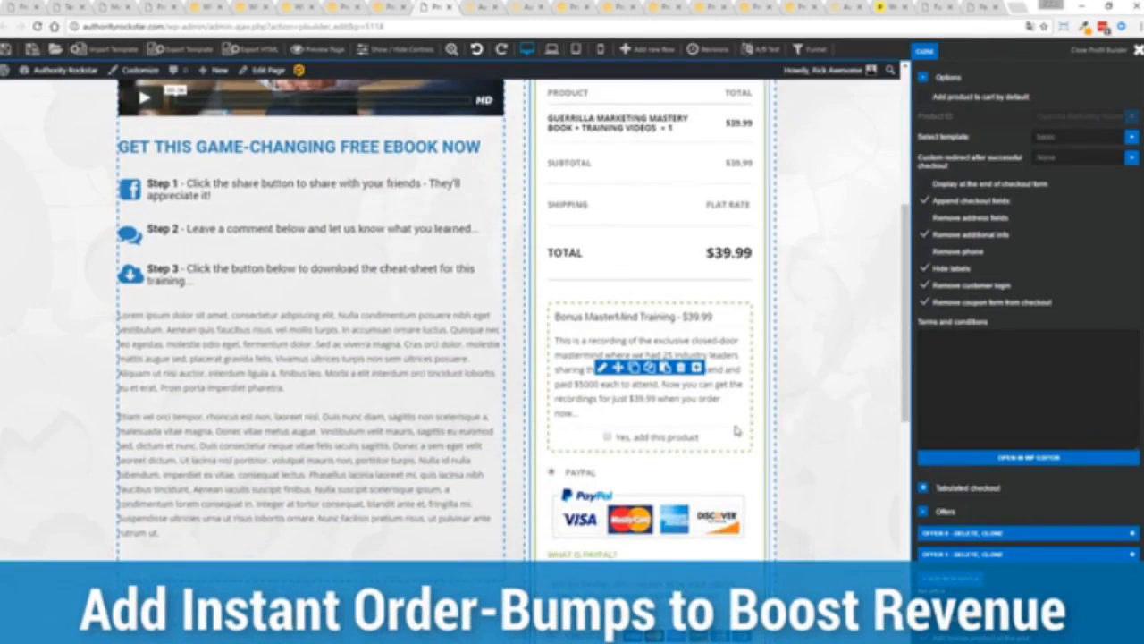
pyautogui.scroll(-3)
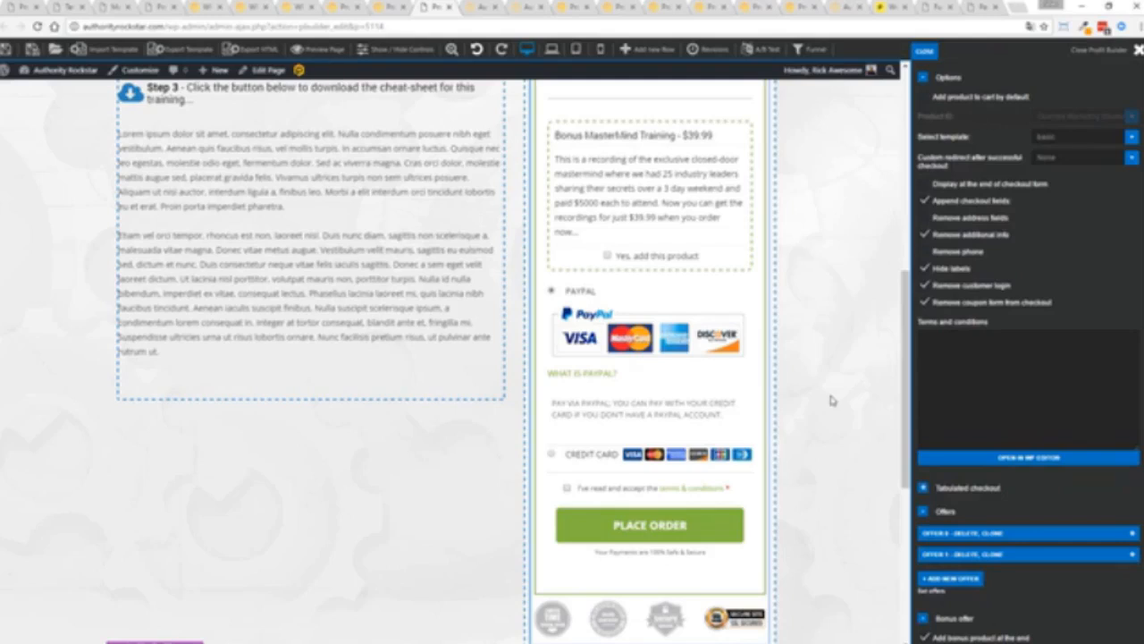
pyautogui.moveTo(800, 376)
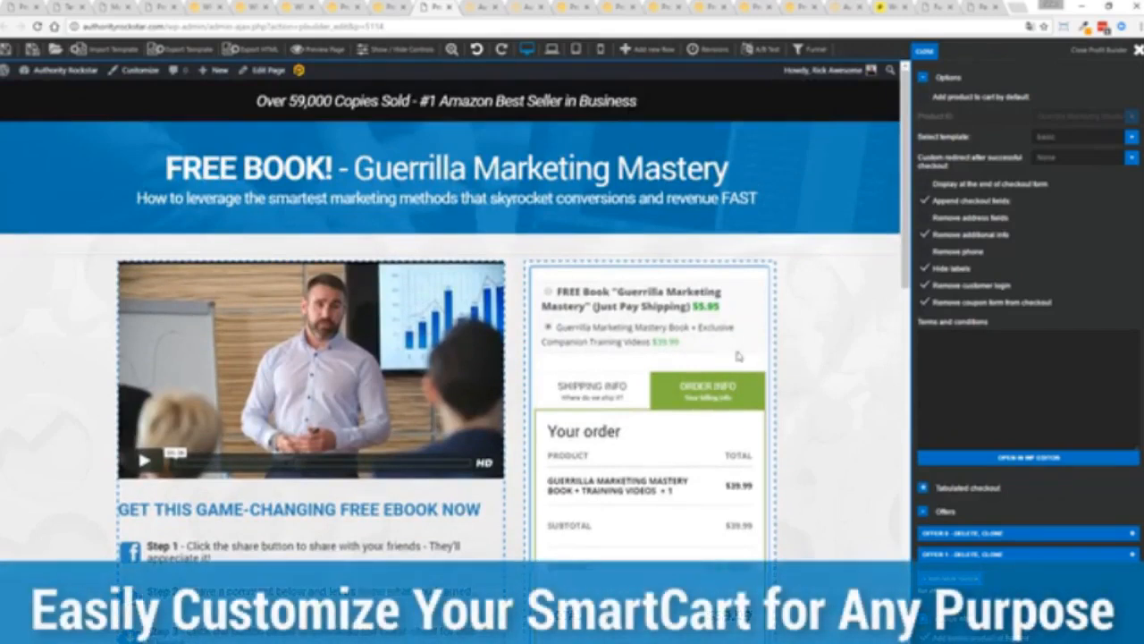
# - In Shipping Info, drop address and phone fields and show products at the checkout's end
pyautogui.click(592, 389)
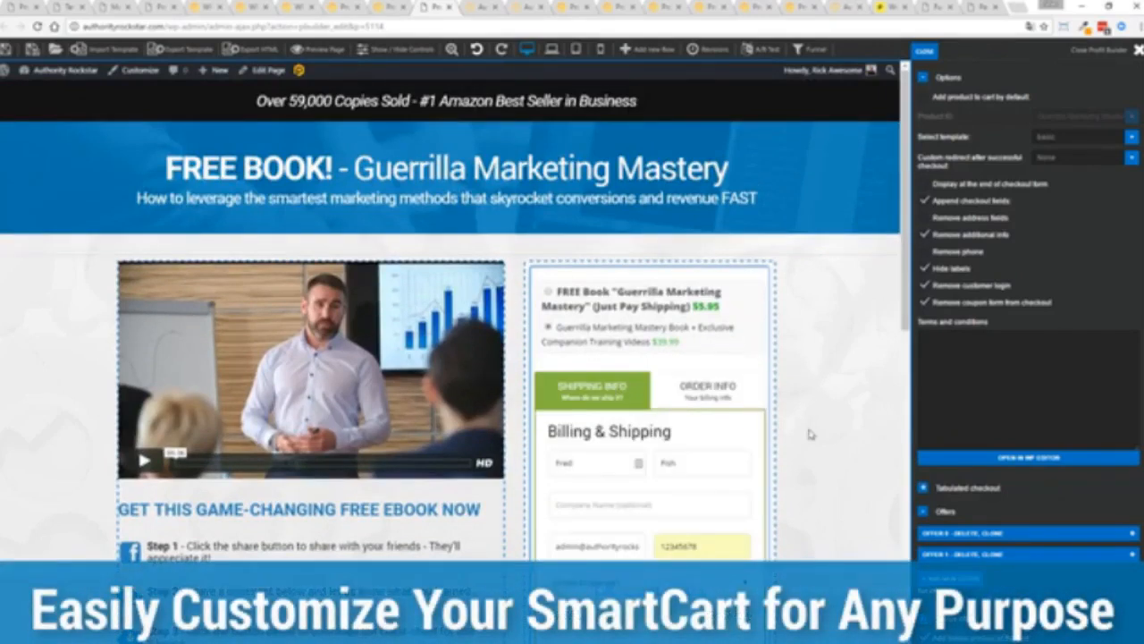
pyautogui.scroll(-3)
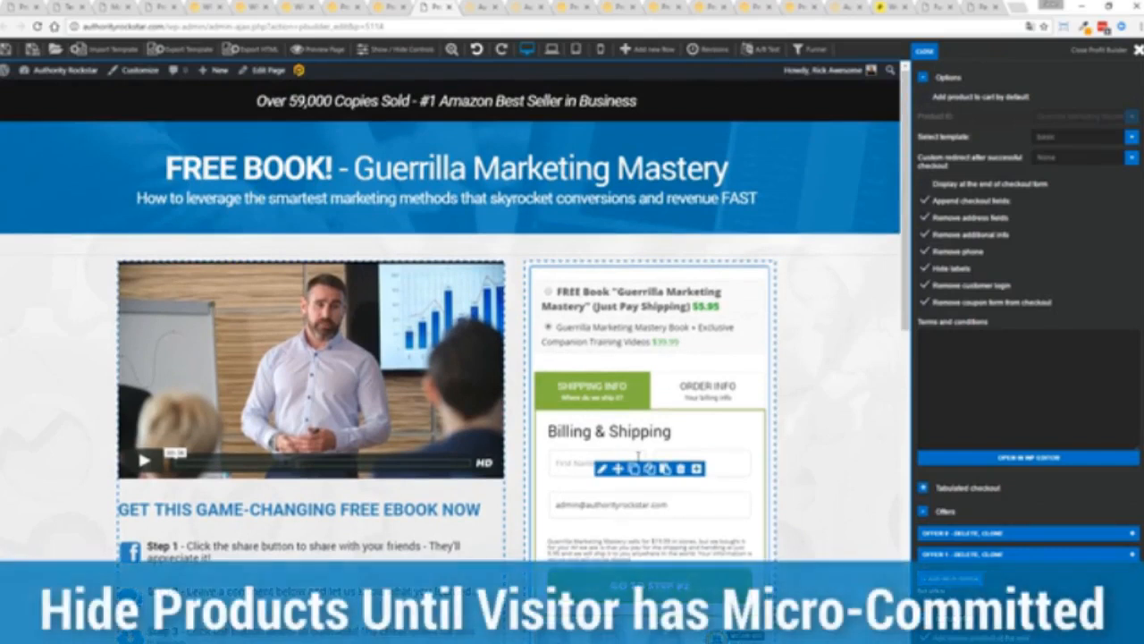
pyautogui.moveTo(724, 428)
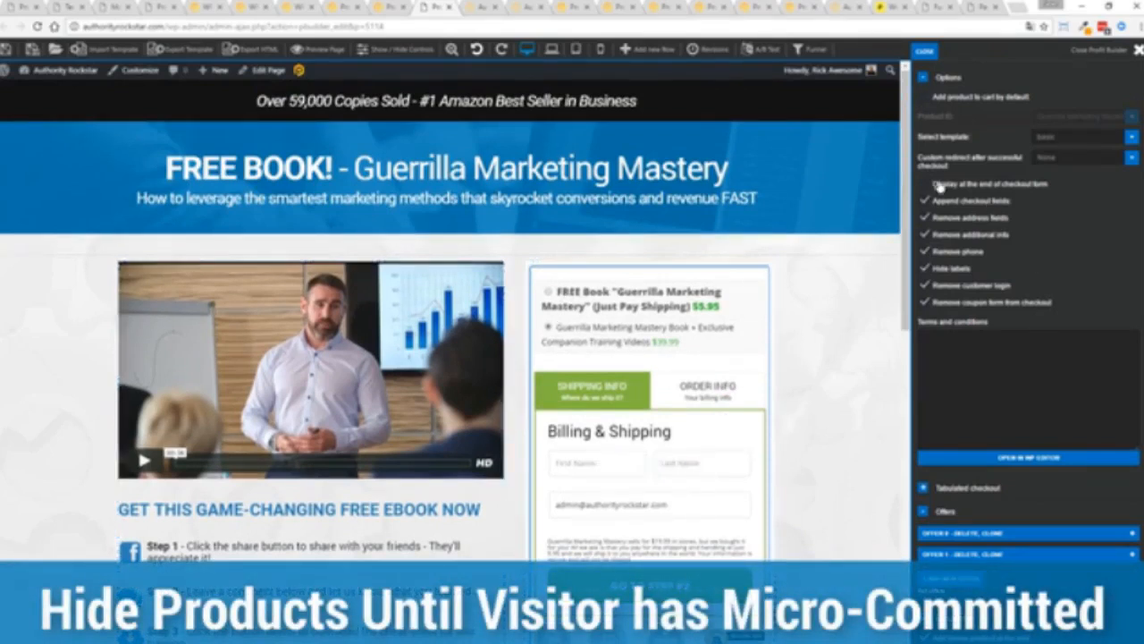
pyautogui.click(923, 183)
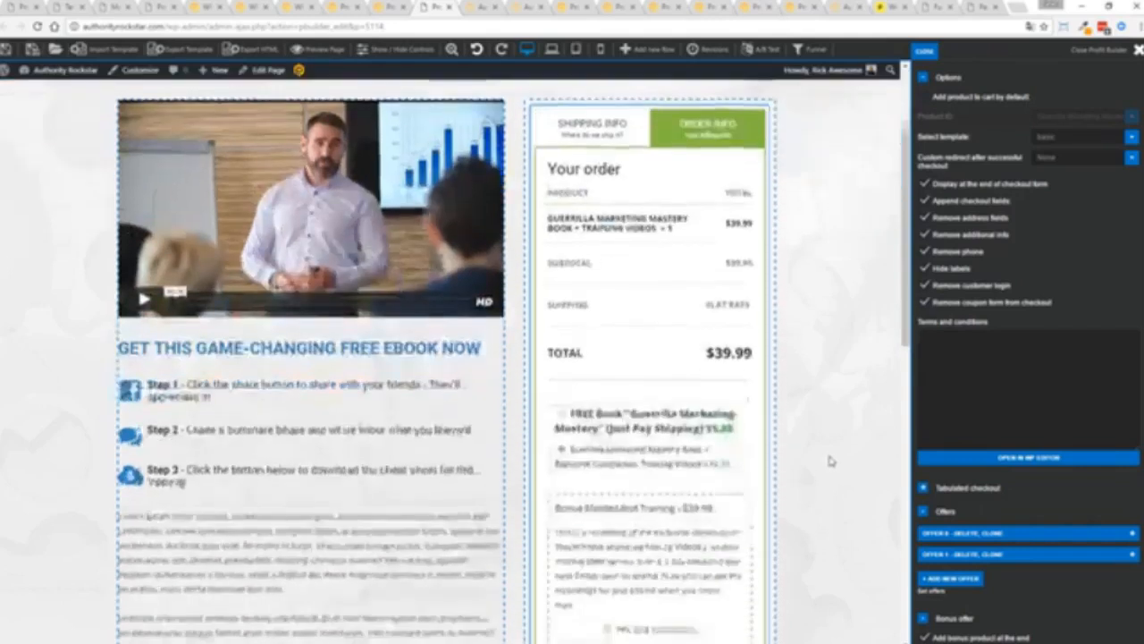
# - Add the Bonus MasterMind Training order bump and confirm the $79.98 order total
pyautogui.scroll(-3)
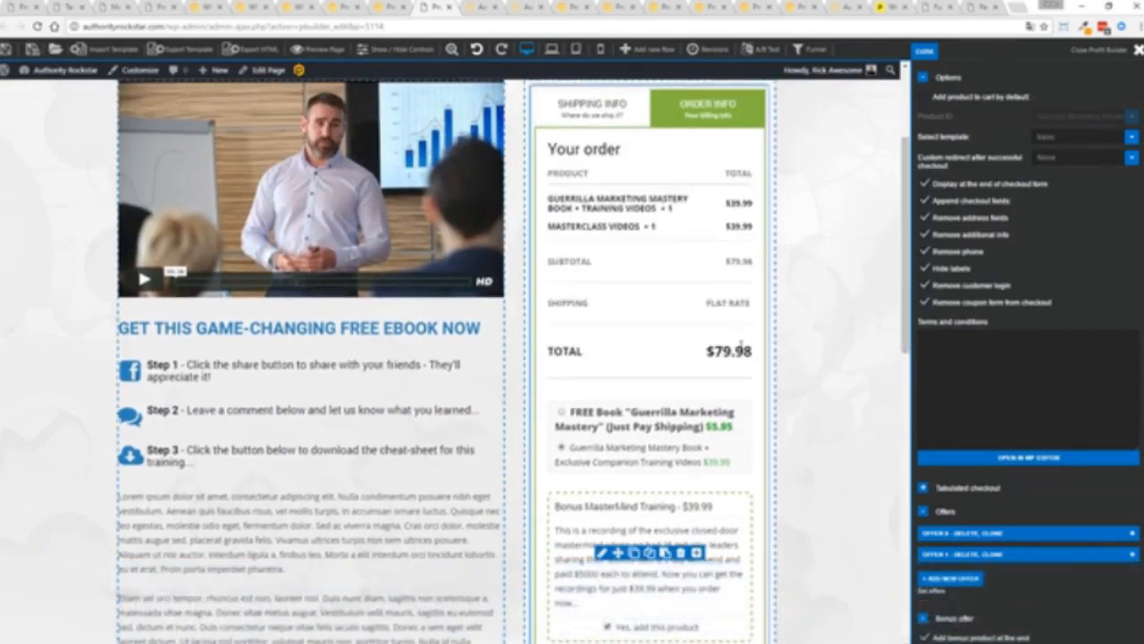
pyautogui.scroll(-3)
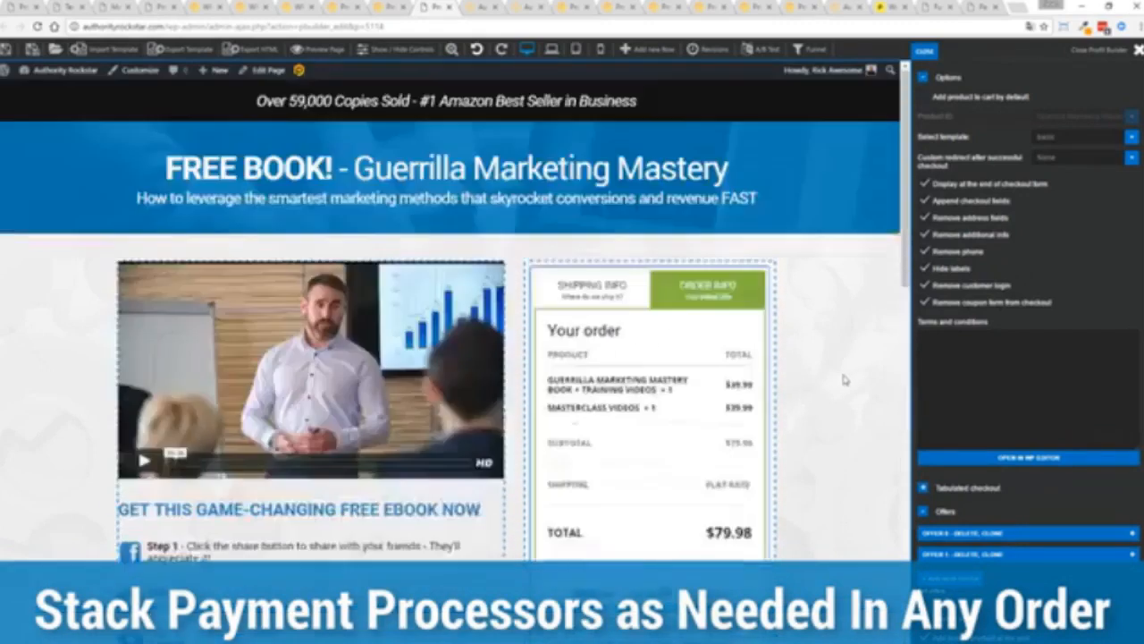
pyautogui.scroll(-3)
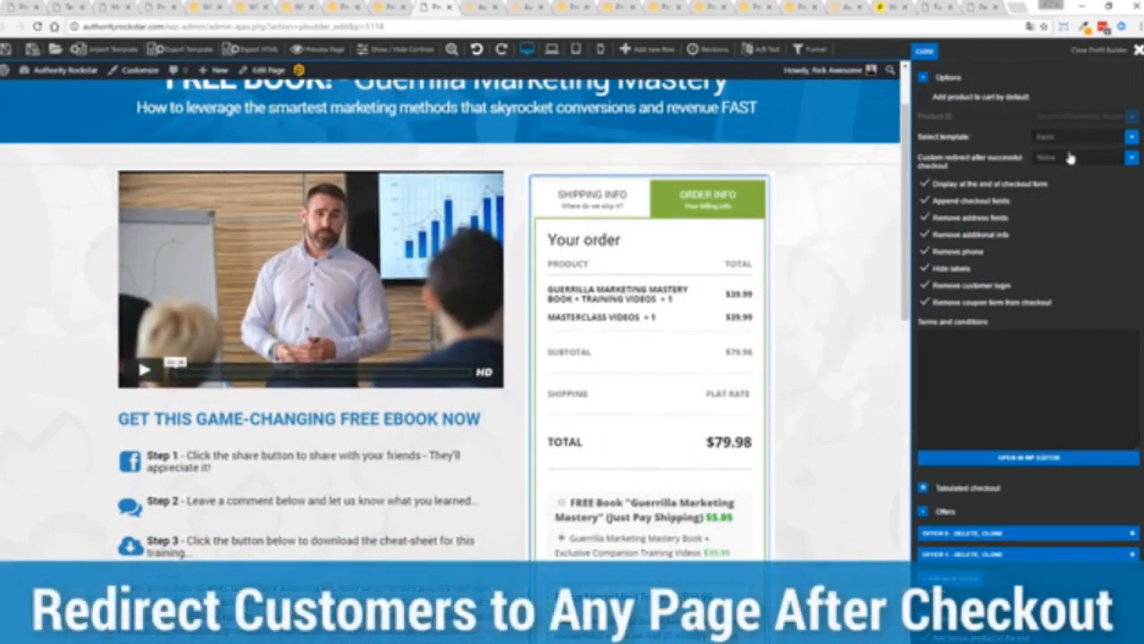
pyautogui.click(1082, 157)
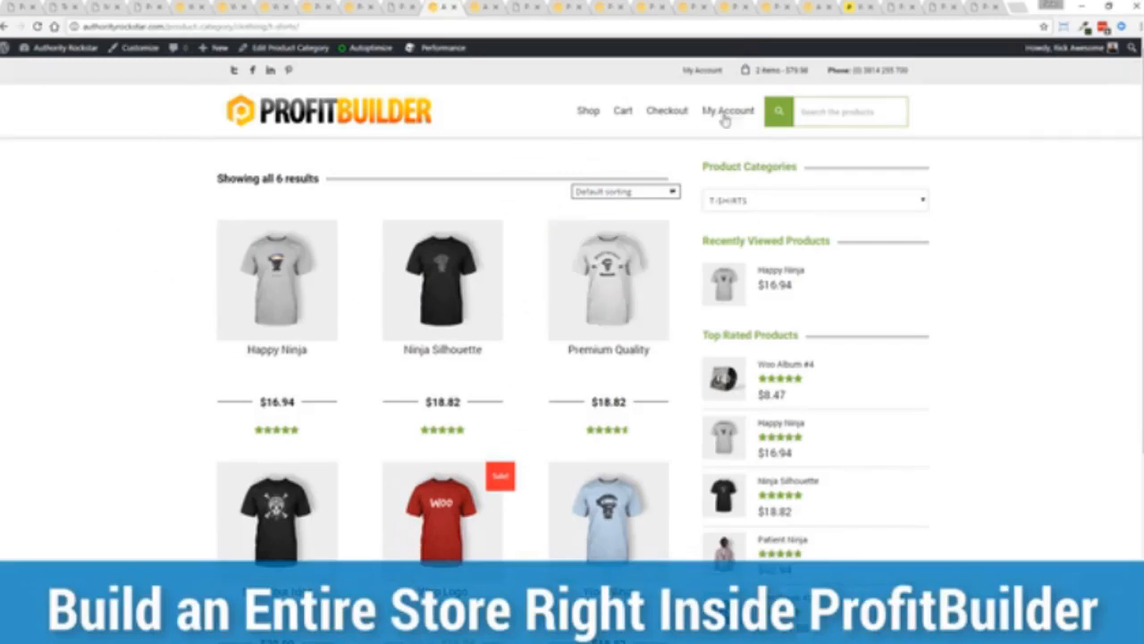
pyautogui.moveTo(987, 244)
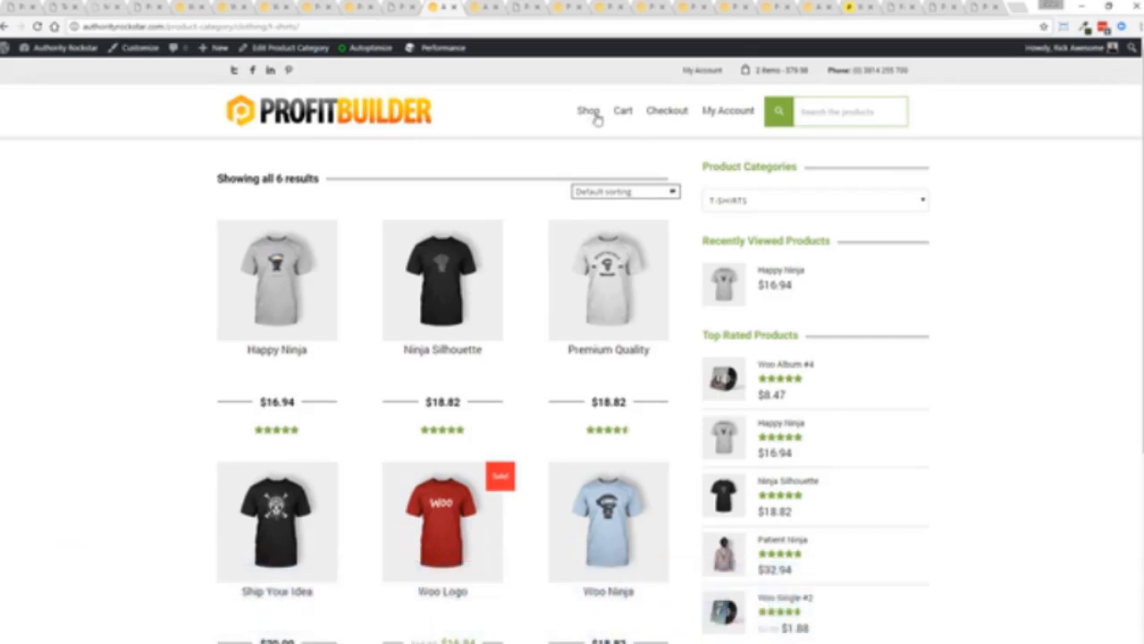
pyautogui.moveTo(504, 23)
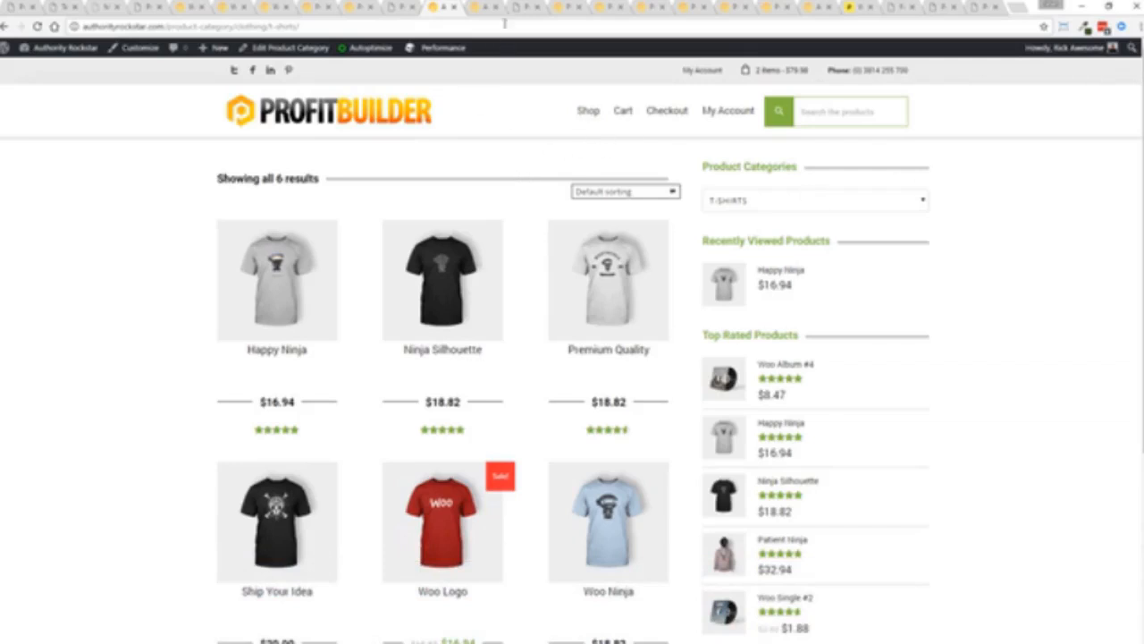
# - Open the Happy Ninja T-shirt from the T-shirts listing and scroll its page
pyautogui.click(277, 279)
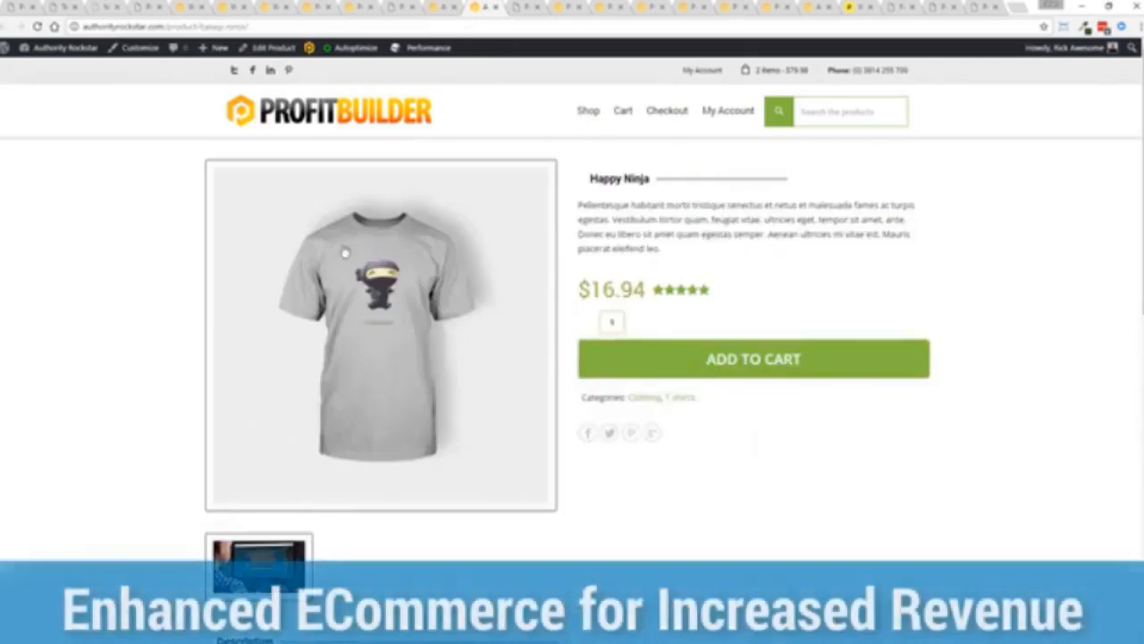
pyautogui.scroll(-3)
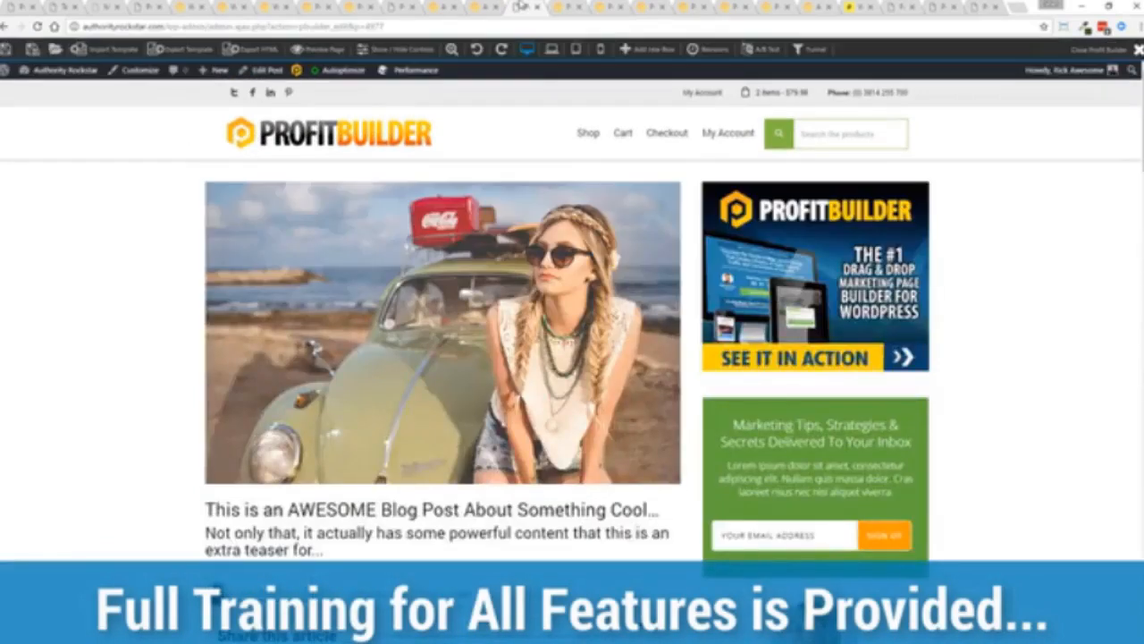
pyautogui.moveTo(132, 257)
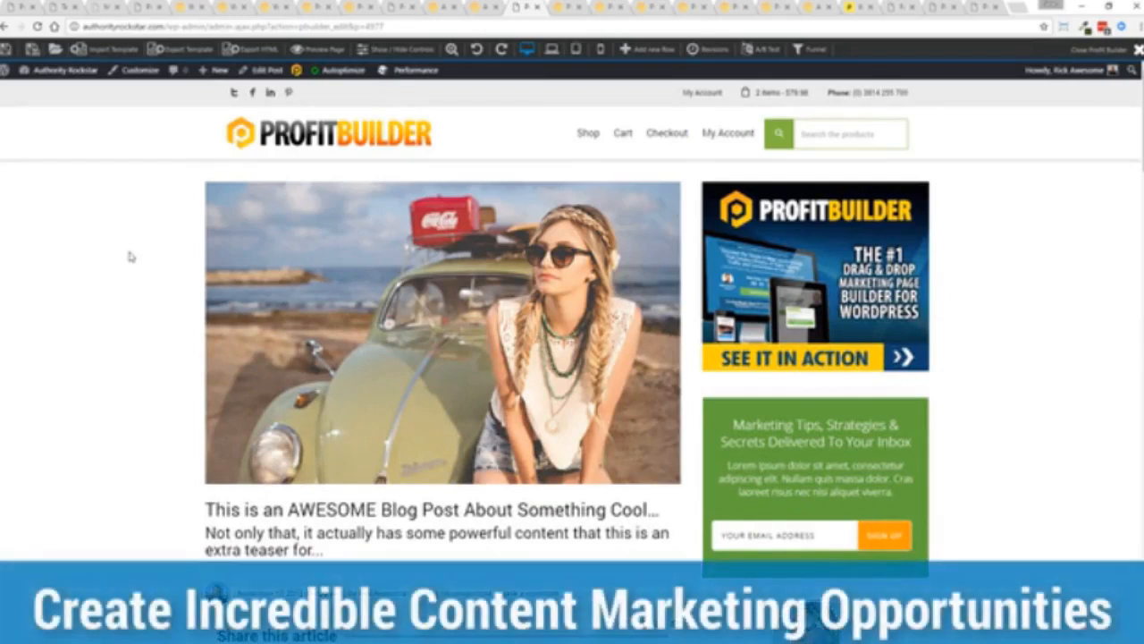
pyautogui.scroll(-3)
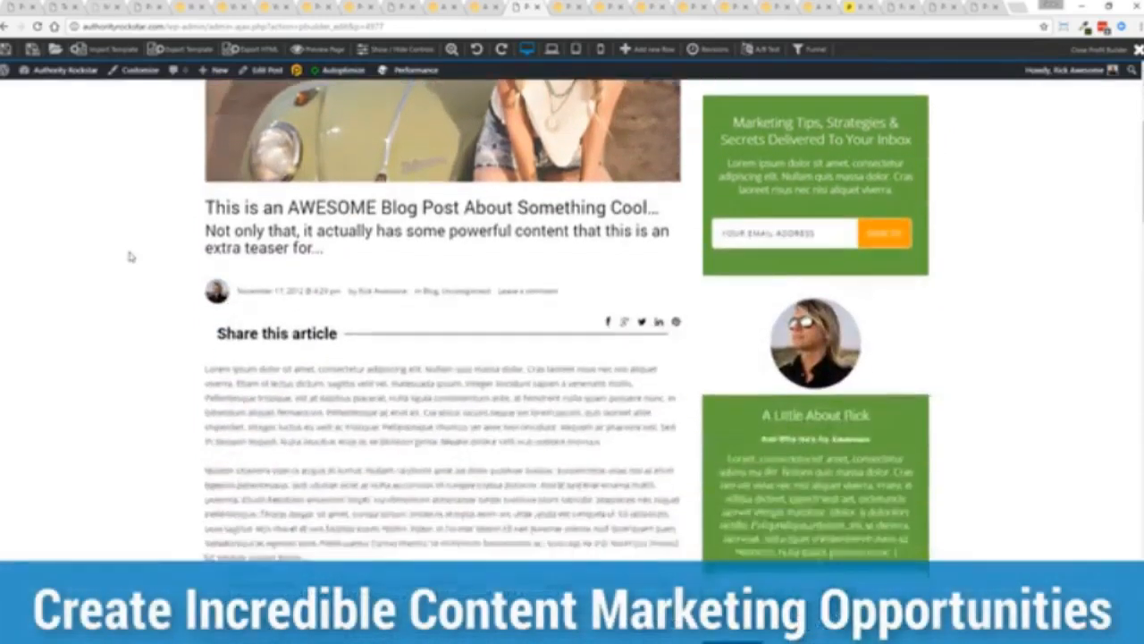
pyautogui.scroll(-3)
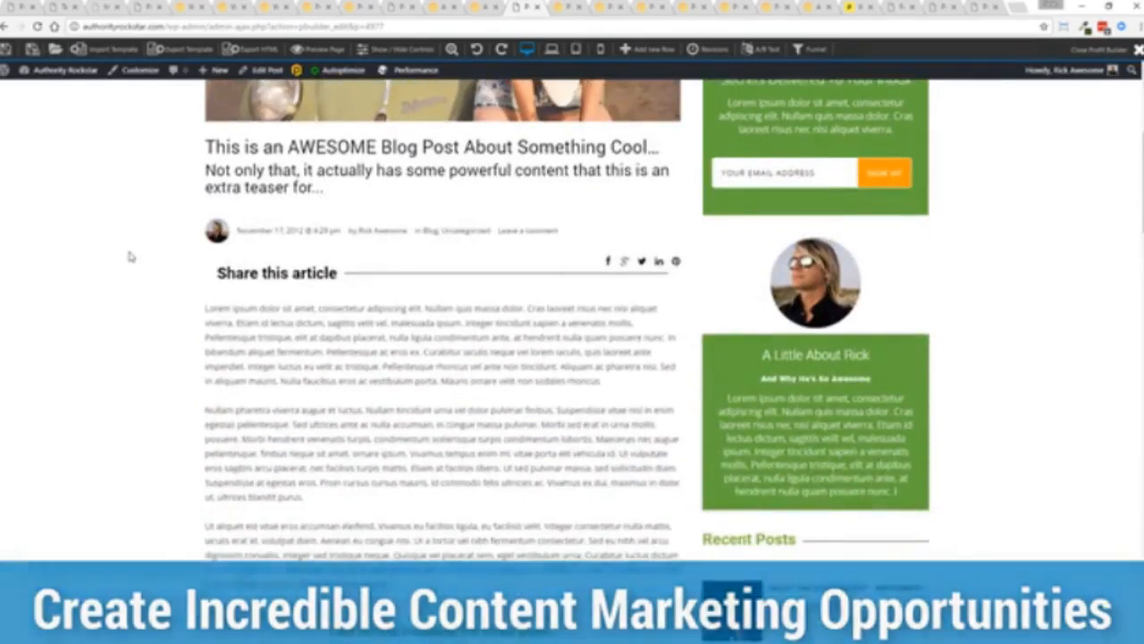
pyautogui.scroll(-3)
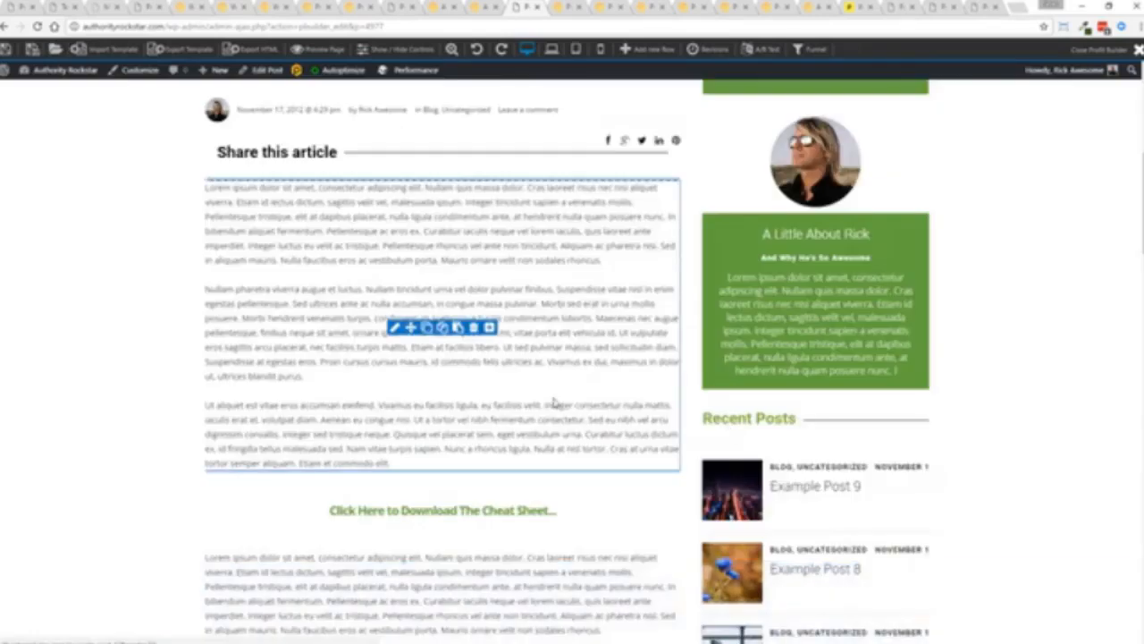
pyautogui.scroll(-3)
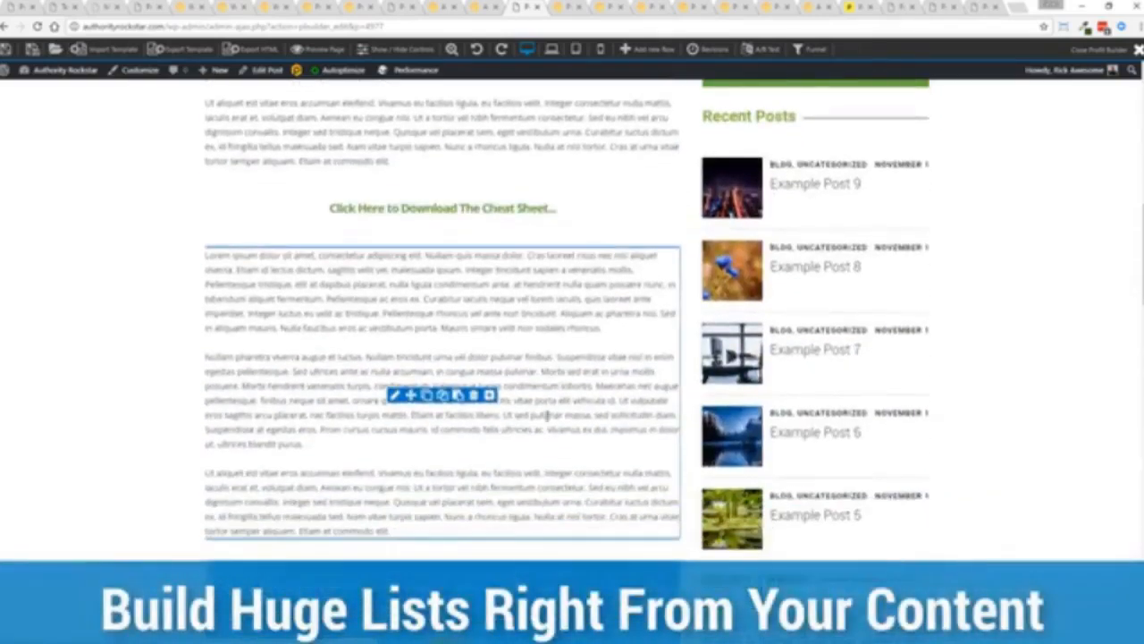
pyautogui.scroll(-3)
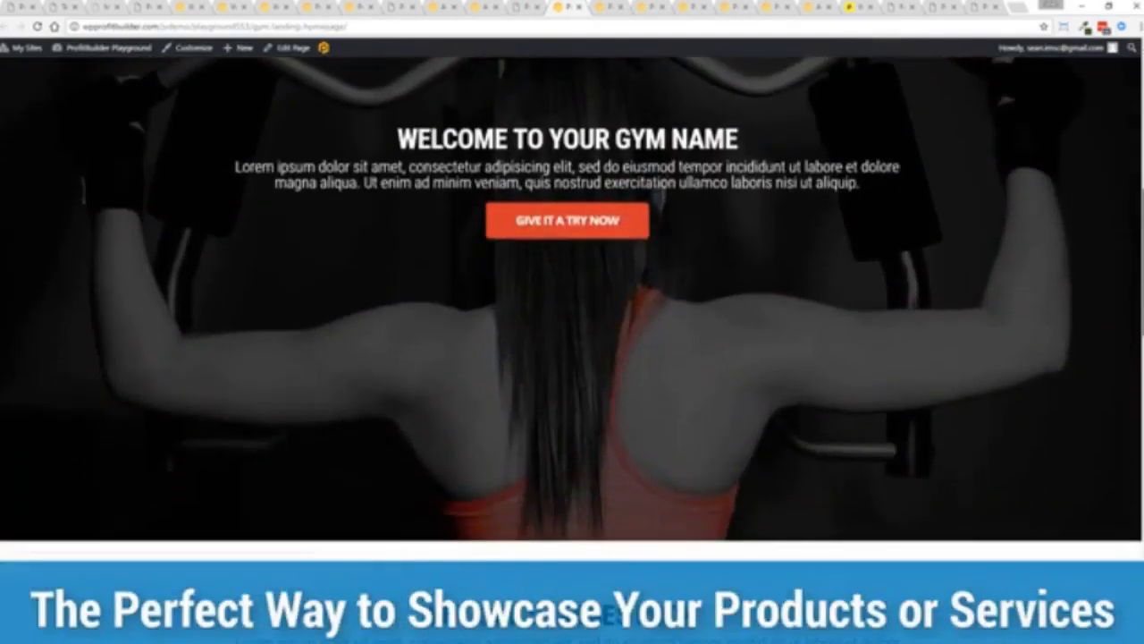
# - Scroll through the gym landing page's welcome, classes and pricing sections
pyautogui.scroll(-3)
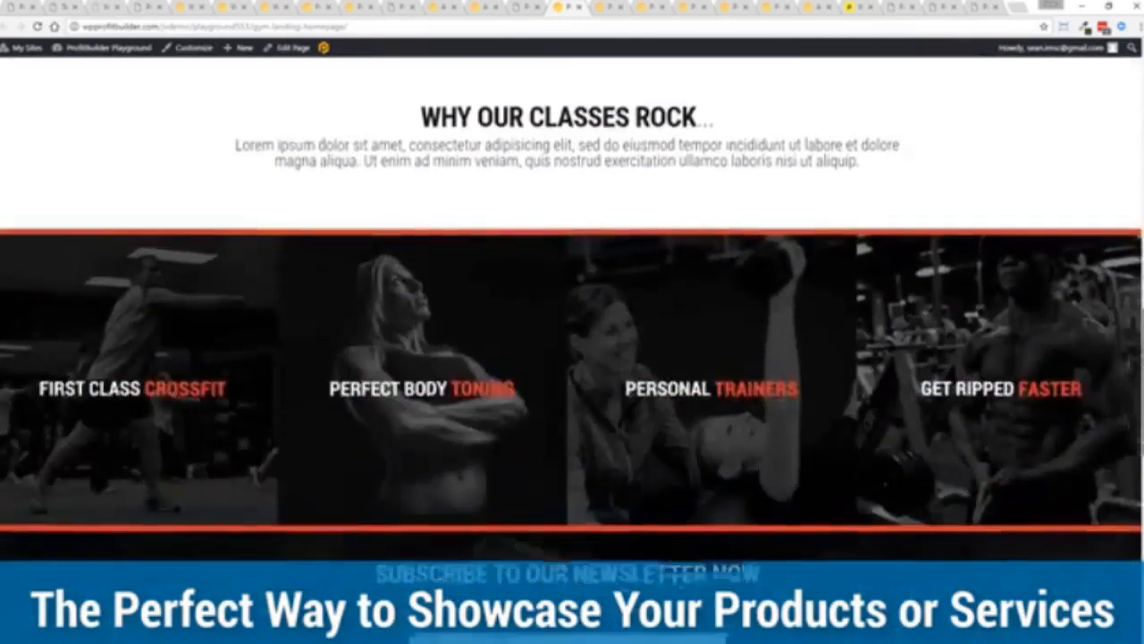
pyautogui.scroll(-3)
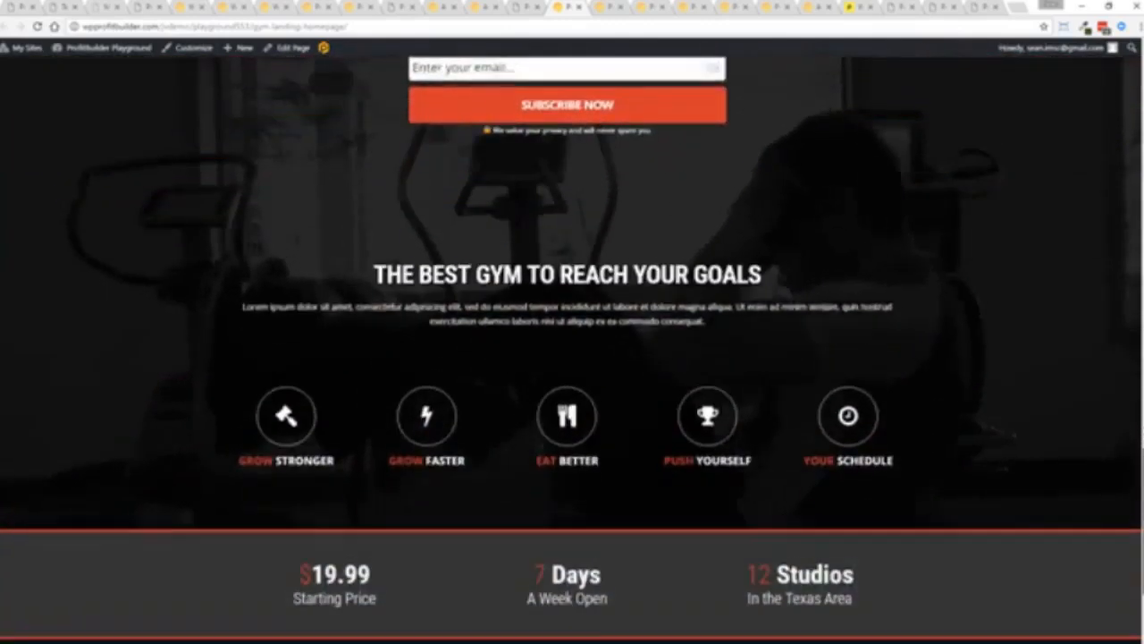
pyautogui.scroll(-3)
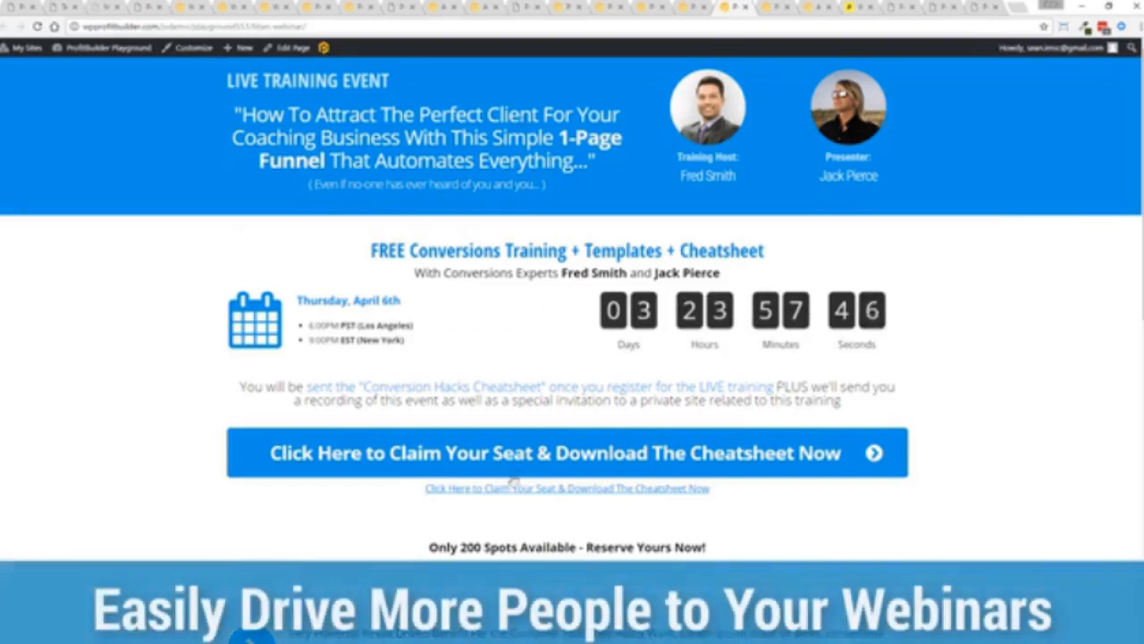
# - Click the claim-your-seat area on the live training event registration page
pyautogui.click(567, 453)
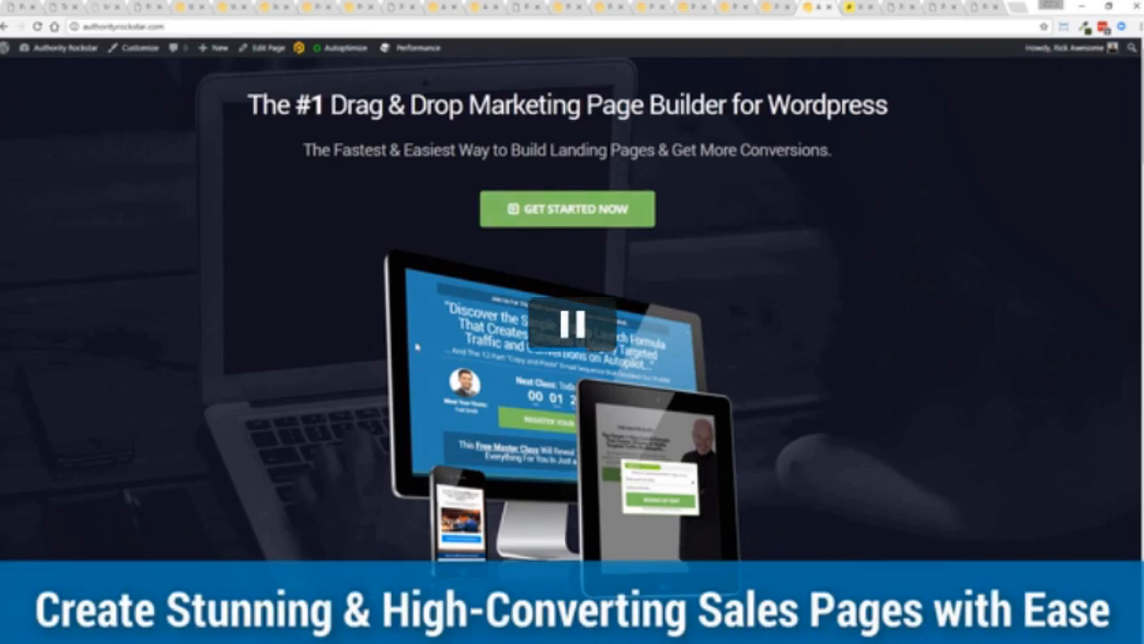
pyautogui.moveTo(250, 359)
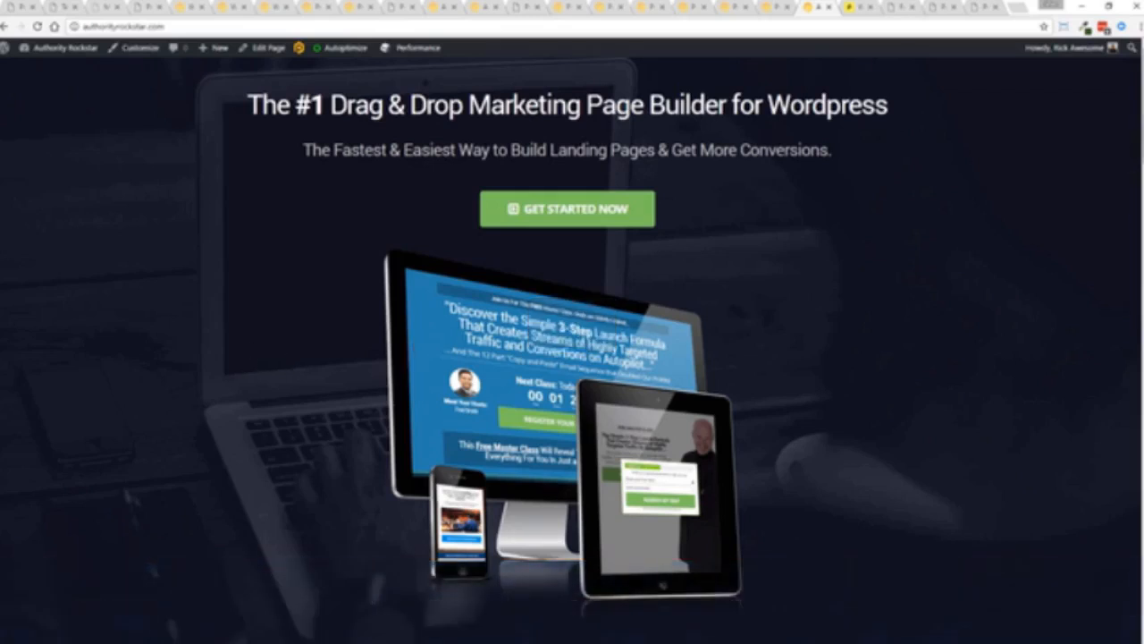
# - Scroll down through the Authority Rockstar sales page sections, back to the top, then down again
pyautogui.scroll(-3)
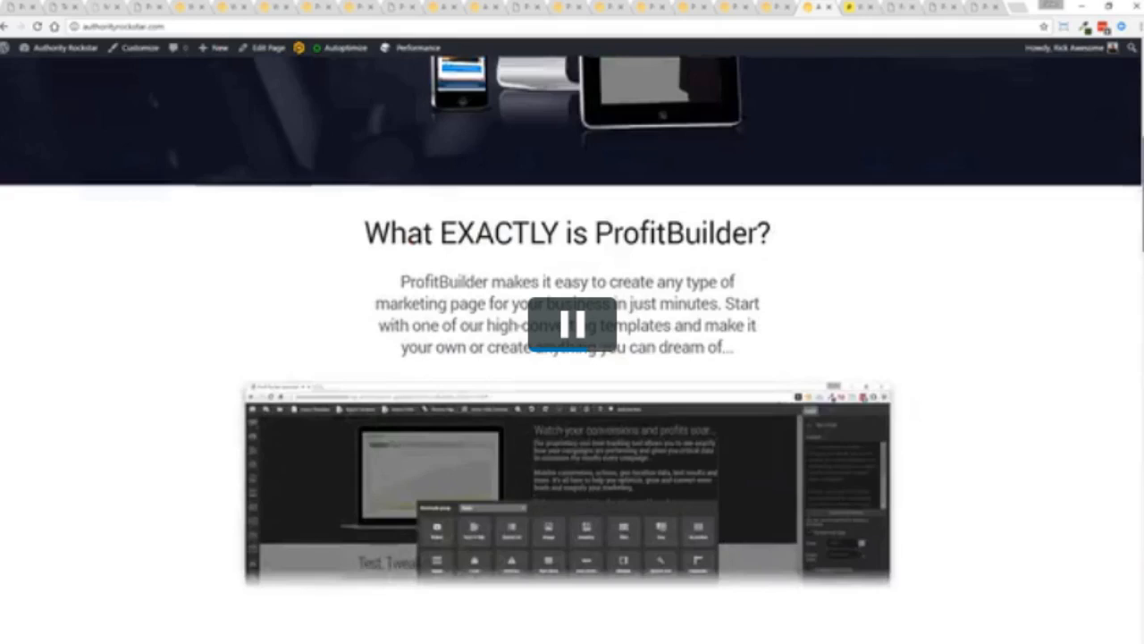
pyautogui.scroll(-3)
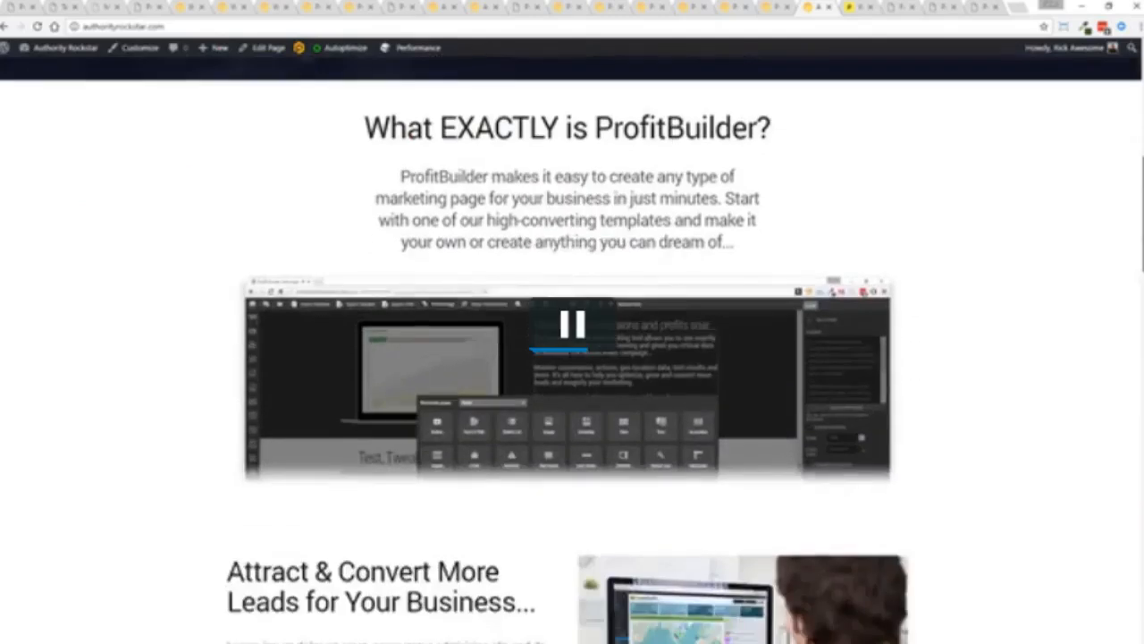
pyautogui.scroll(-3)
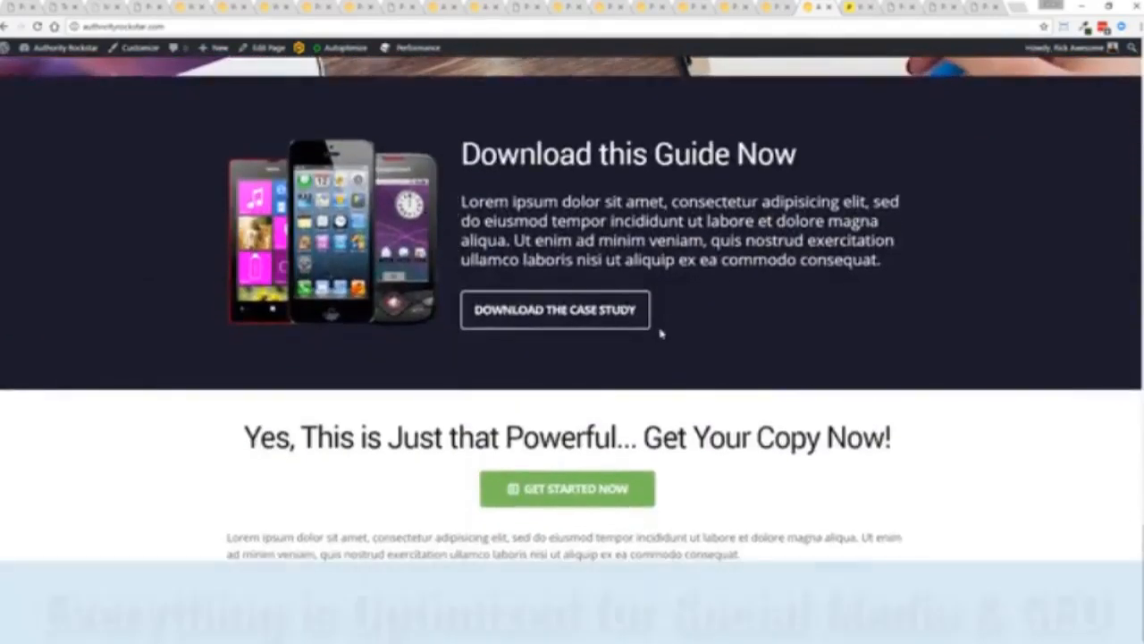
pyautogui.scroll(3)
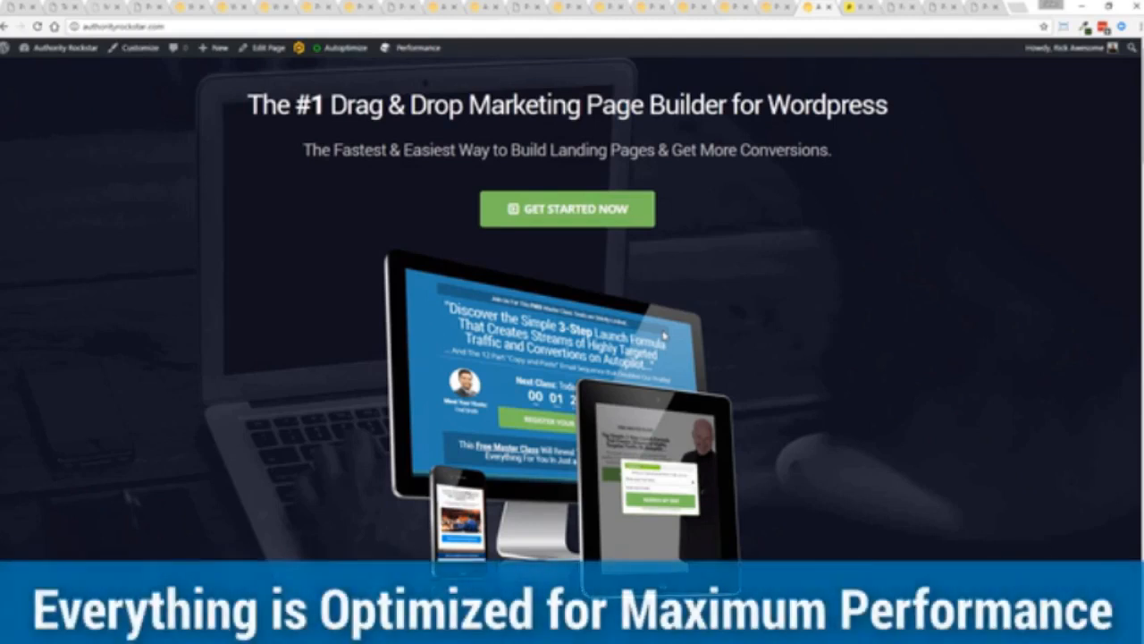
pyautogui.scroll(-3)
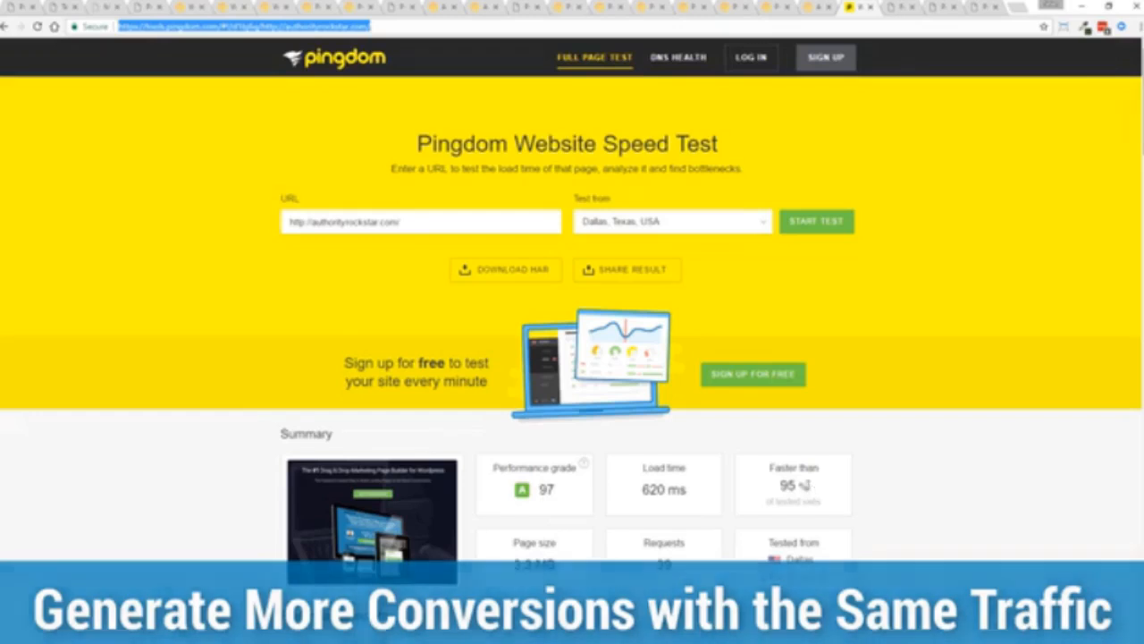
pyautogui.doubleClick(663, 488)
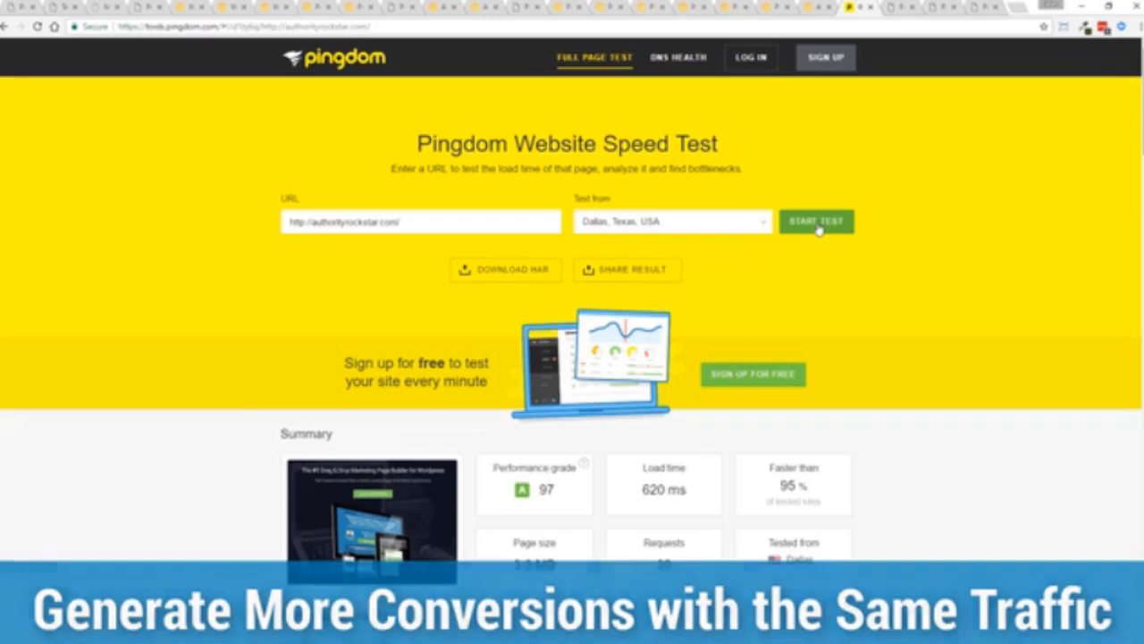
pyautogui.click(815, 221)
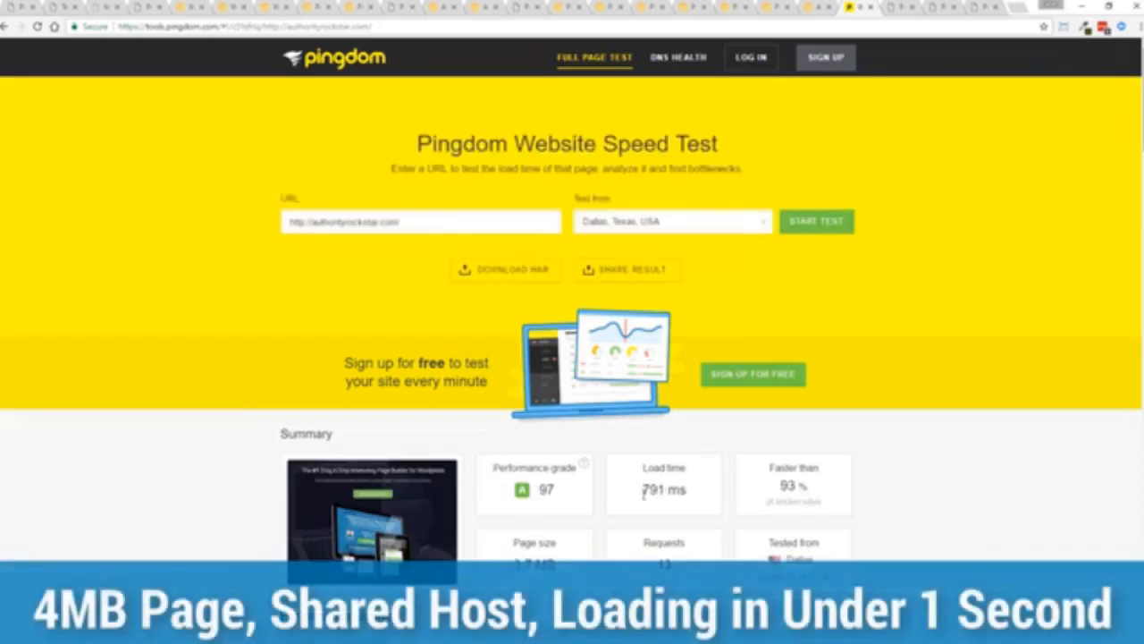
pyautogui.moveTo(916, 408)
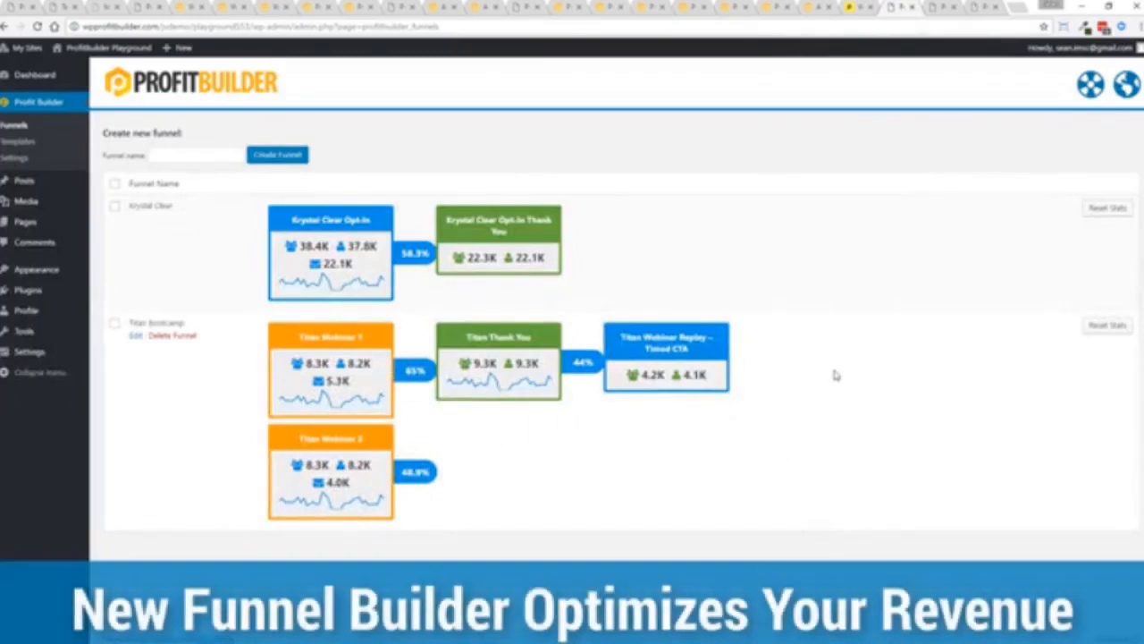
pyautogui.moveTo(43, 468)
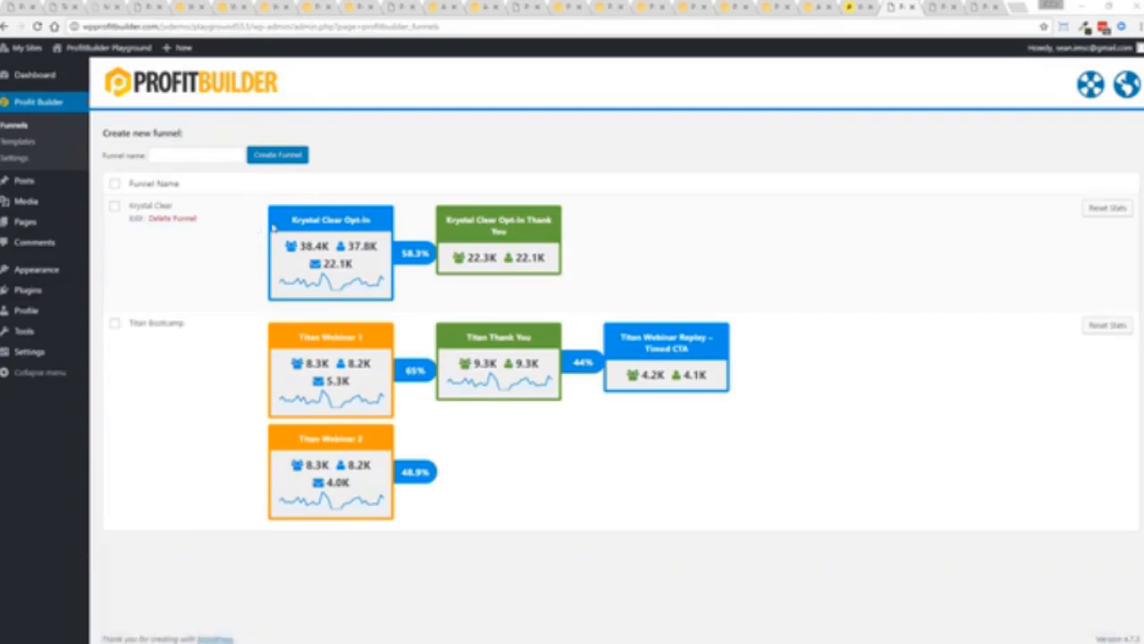
pyautogui.moveTo(411, 265)
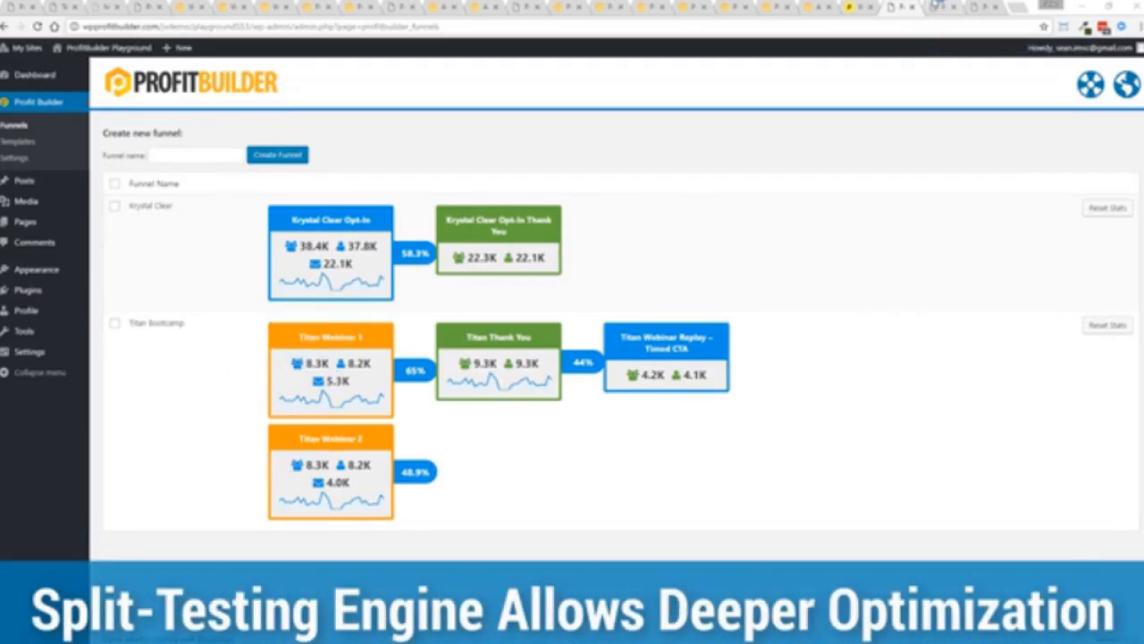
# - Go to Profit Builder > Funnels to view the Krystal Clear and Titan Bootcamp funnel stats
pyautogui.click(25, 163)
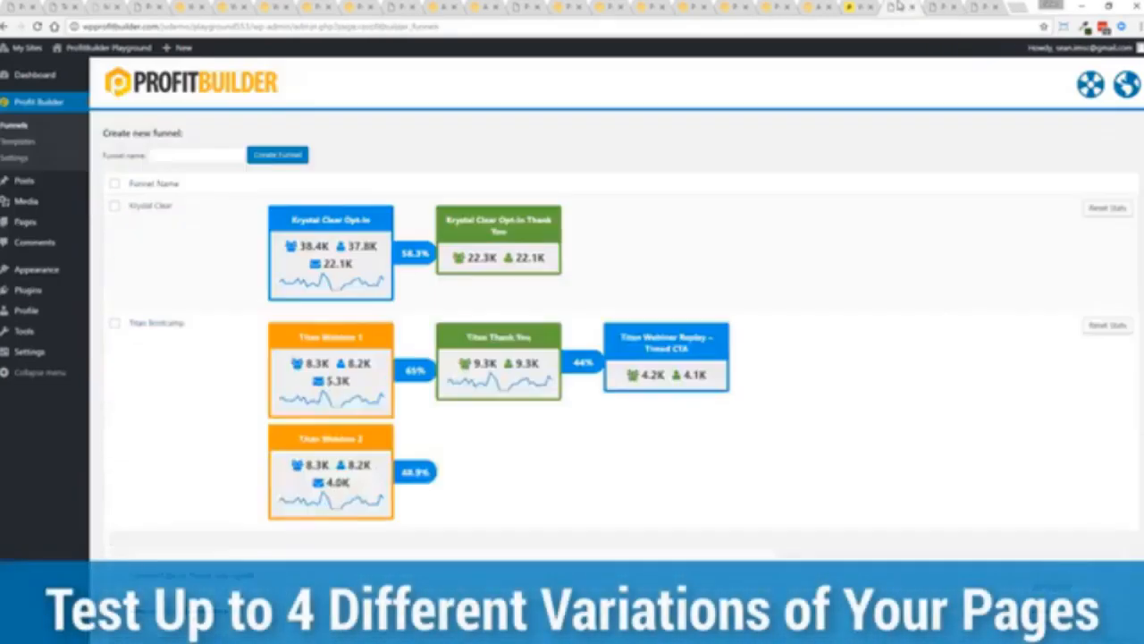
pyautogui.moveTo(156, 323)
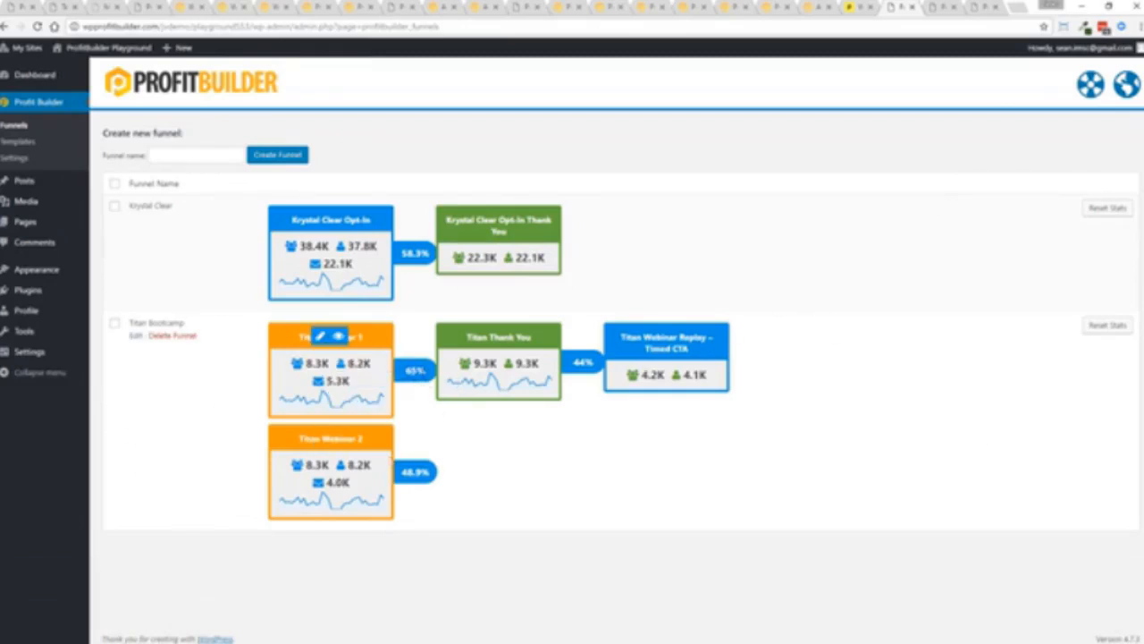
pyautogui.moveTo(330, 437)
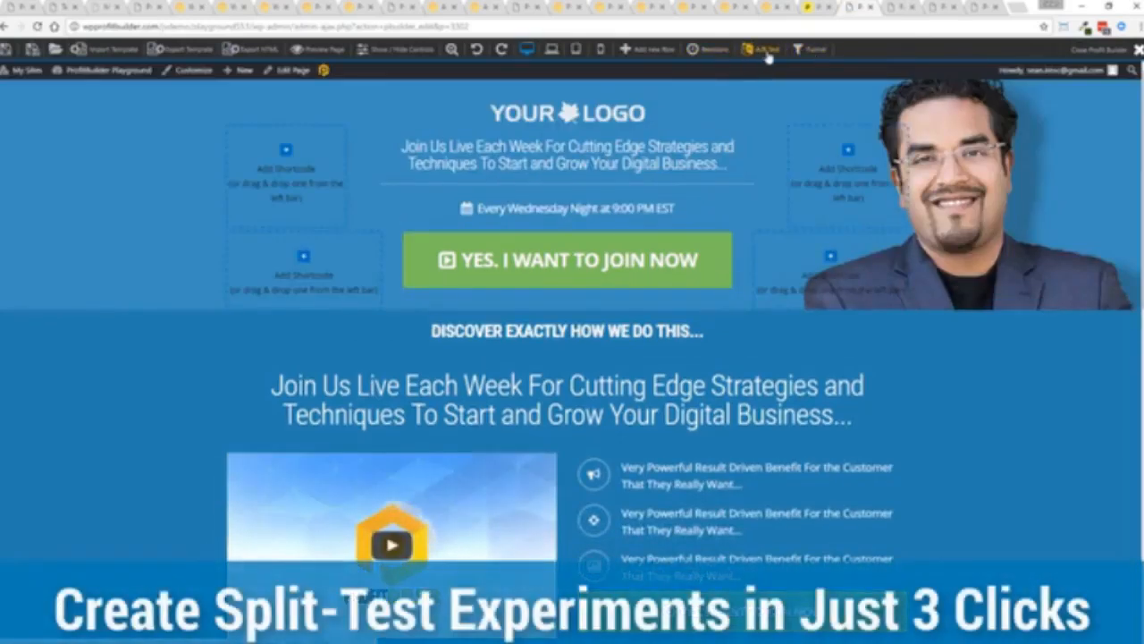
# - Start an A/B split test, review the Winner options, and close without creating it
pyautogui.click(762, 50)
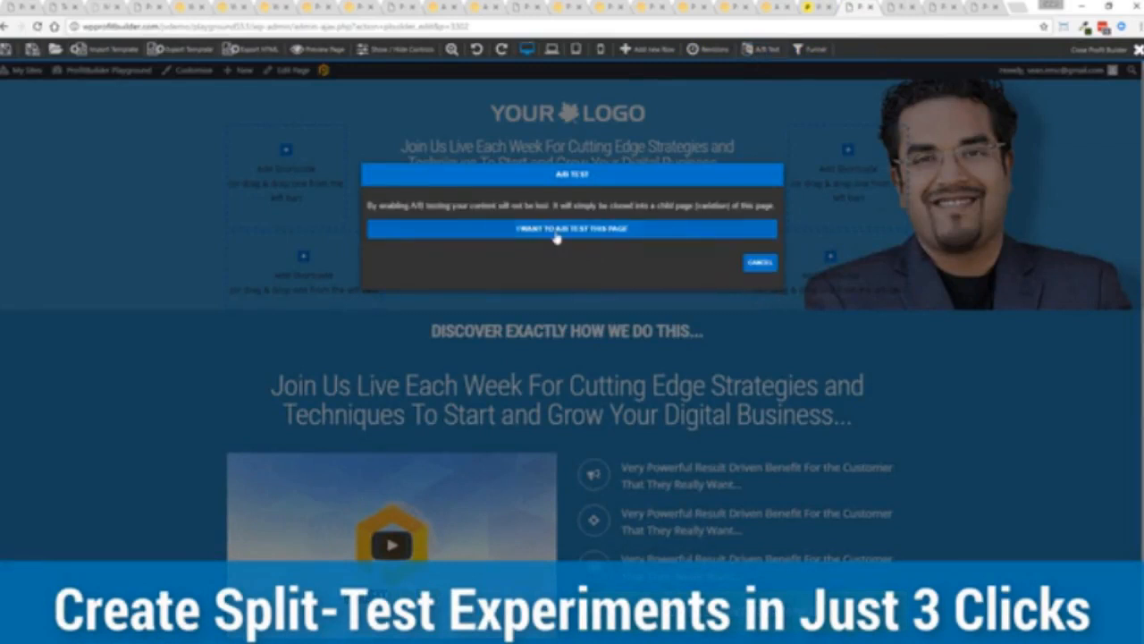
pyautogui.click(571, 228)
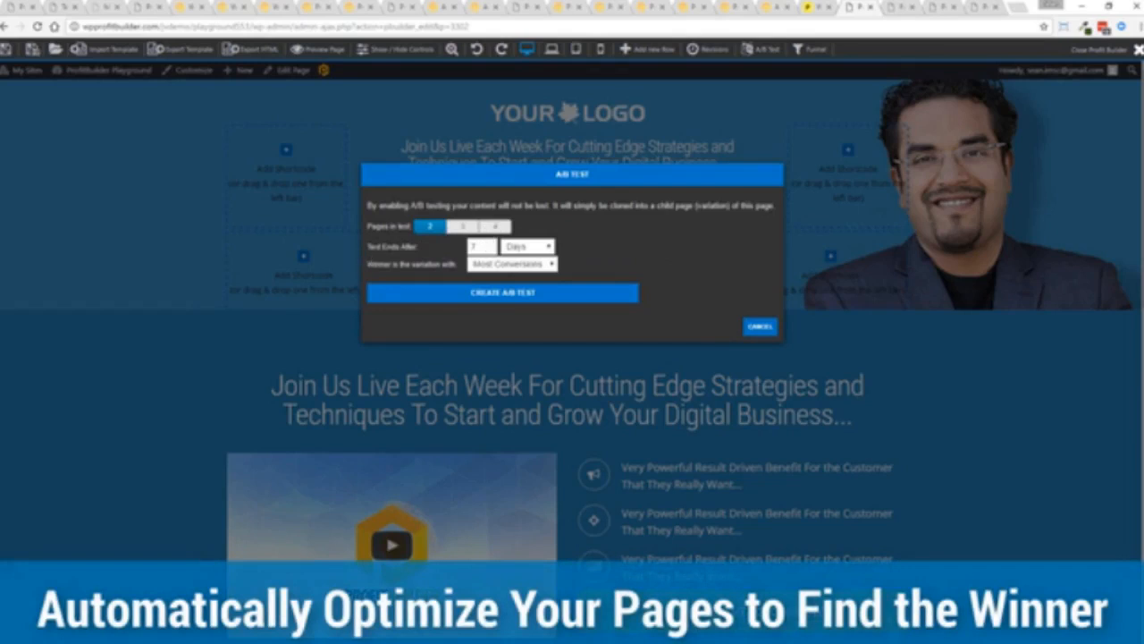
pyautogui.write('1')
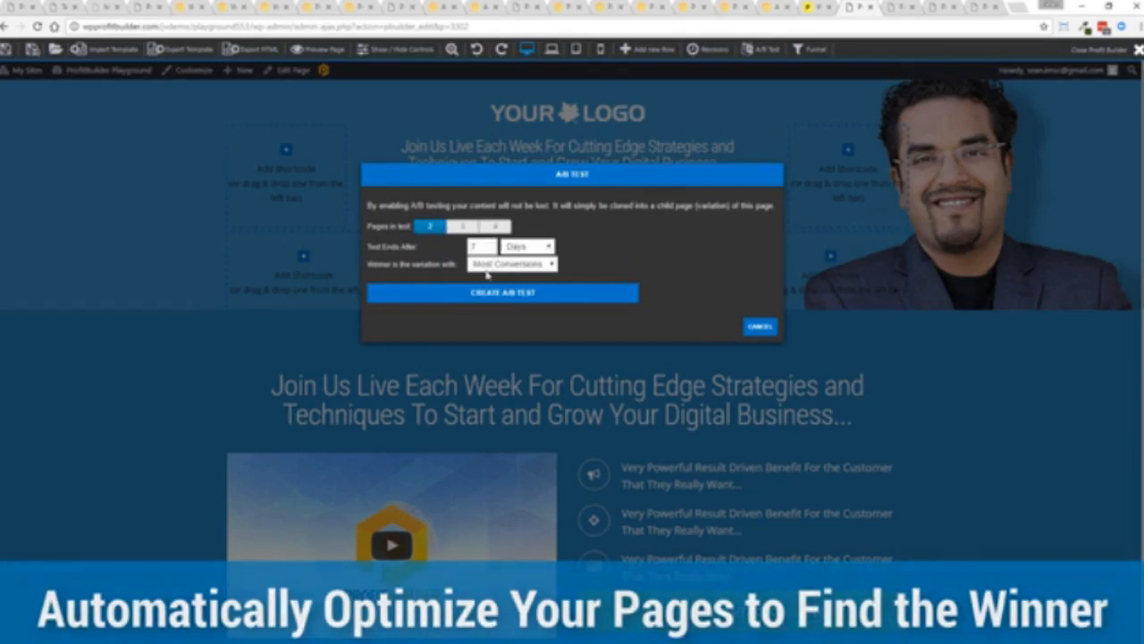
pyautogui.click(511, 263)
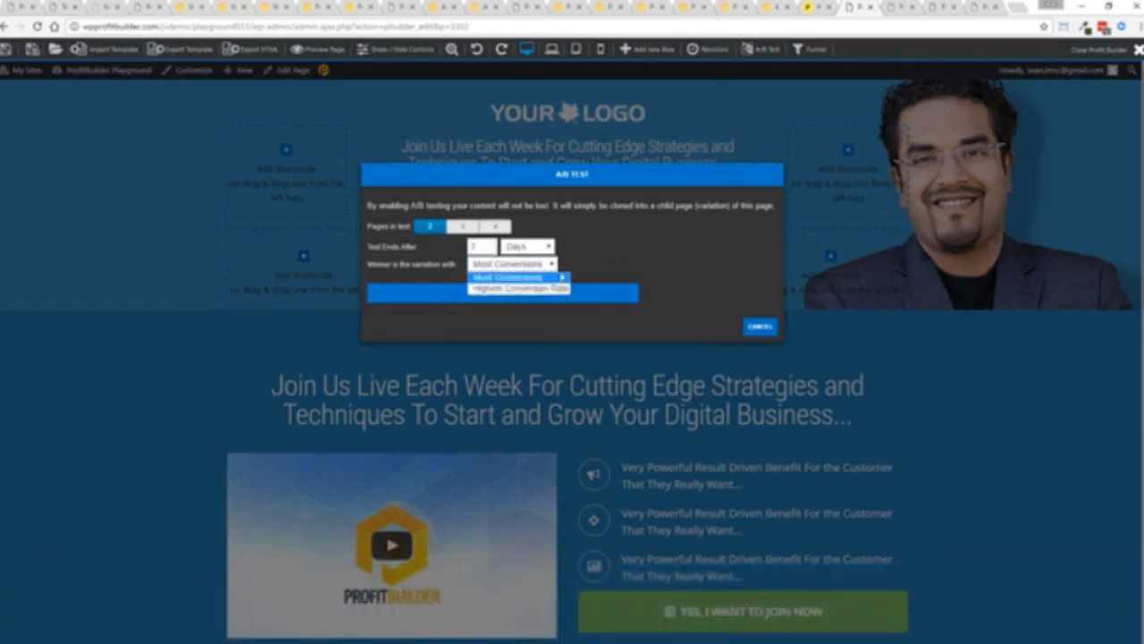
pyautogui.click(509, 277)
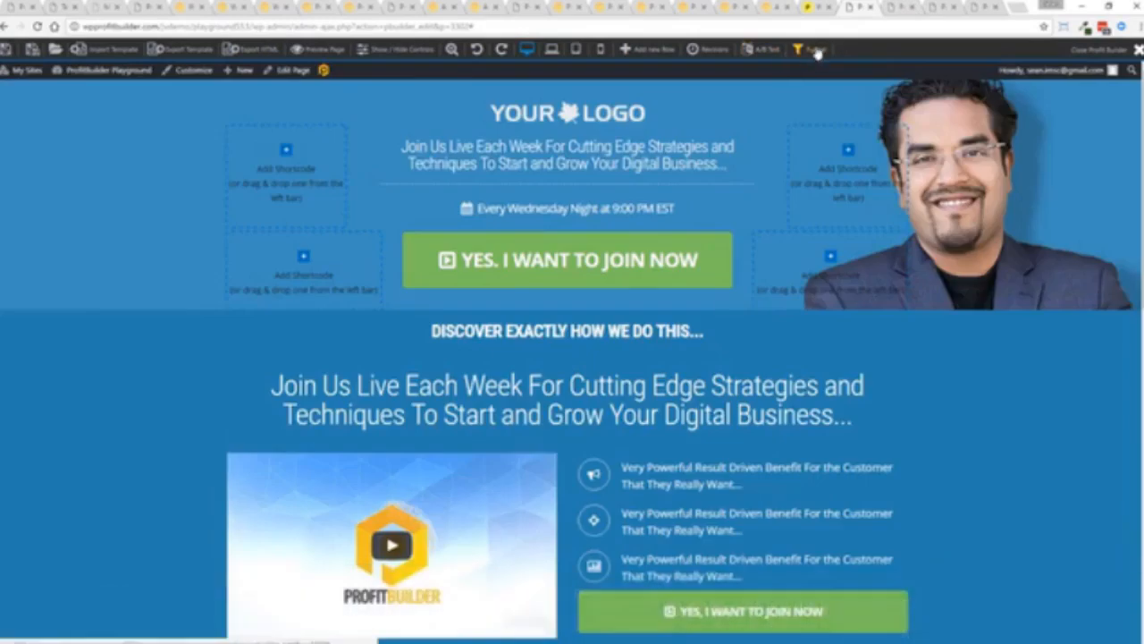
# - Create a new funnel named 'Test Funnel'
pyautogui.click(811, 49)
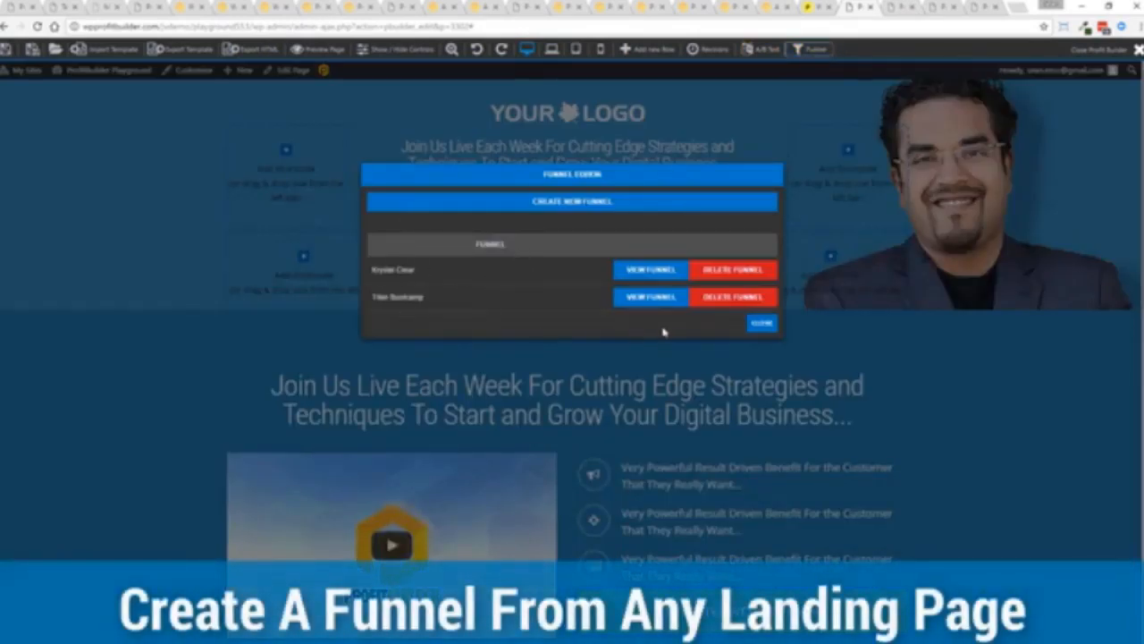
pyautogui.click(571, 201)
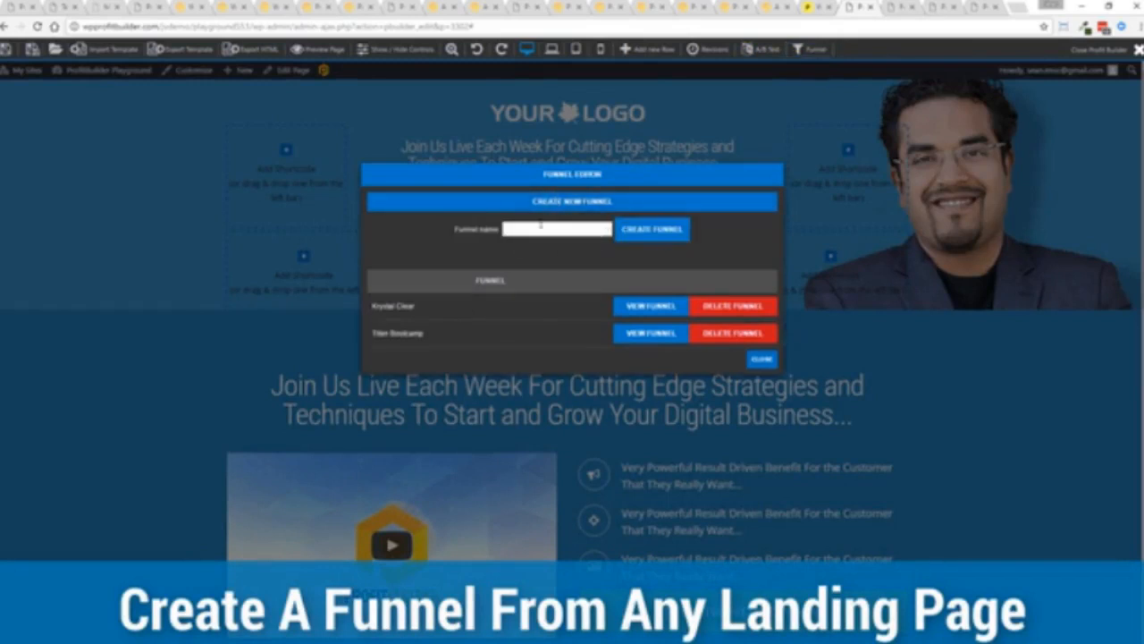
pyautogui.write('Test Funnel')
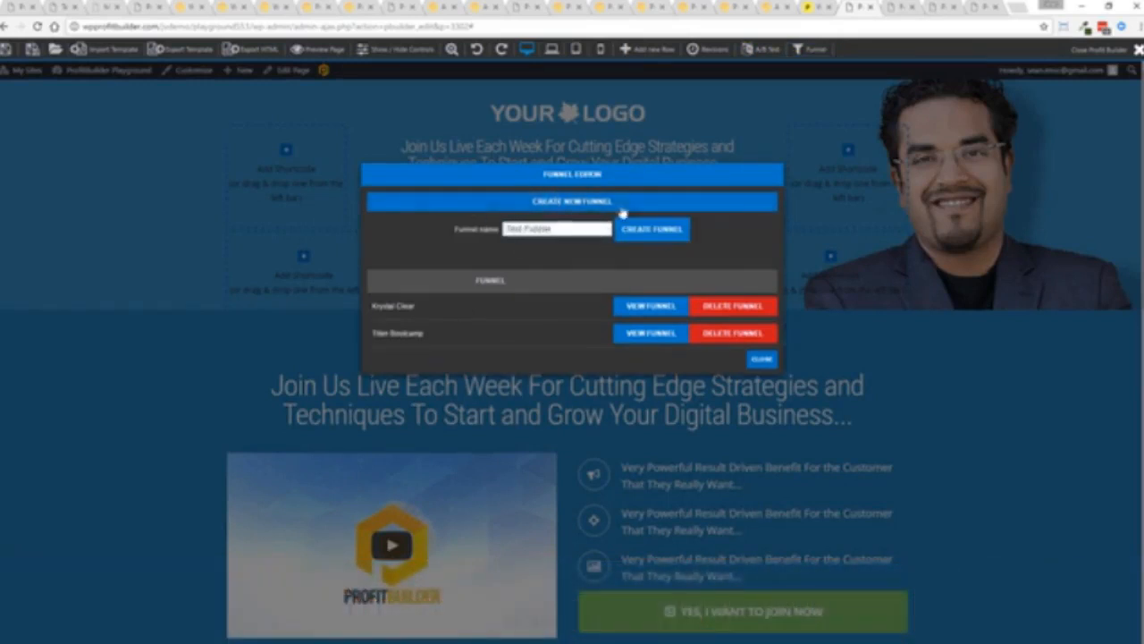
pyautogui.click(652, 229)
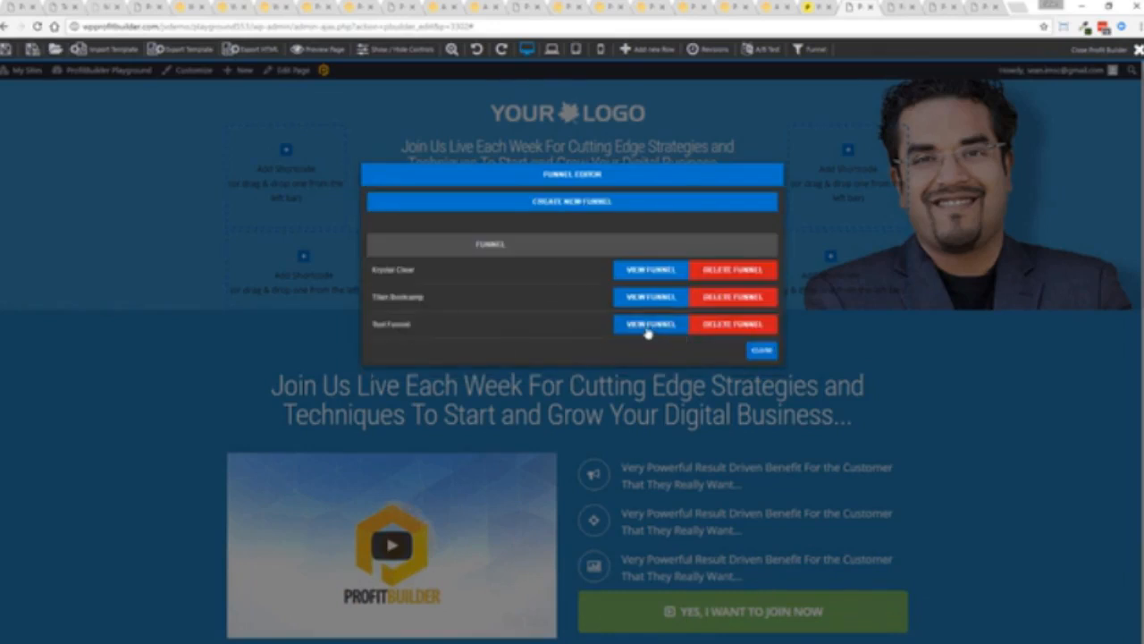
# - Add the current webinar registration page to Test Funnel and close the funnel editor
pyautogui.click(650, 324)
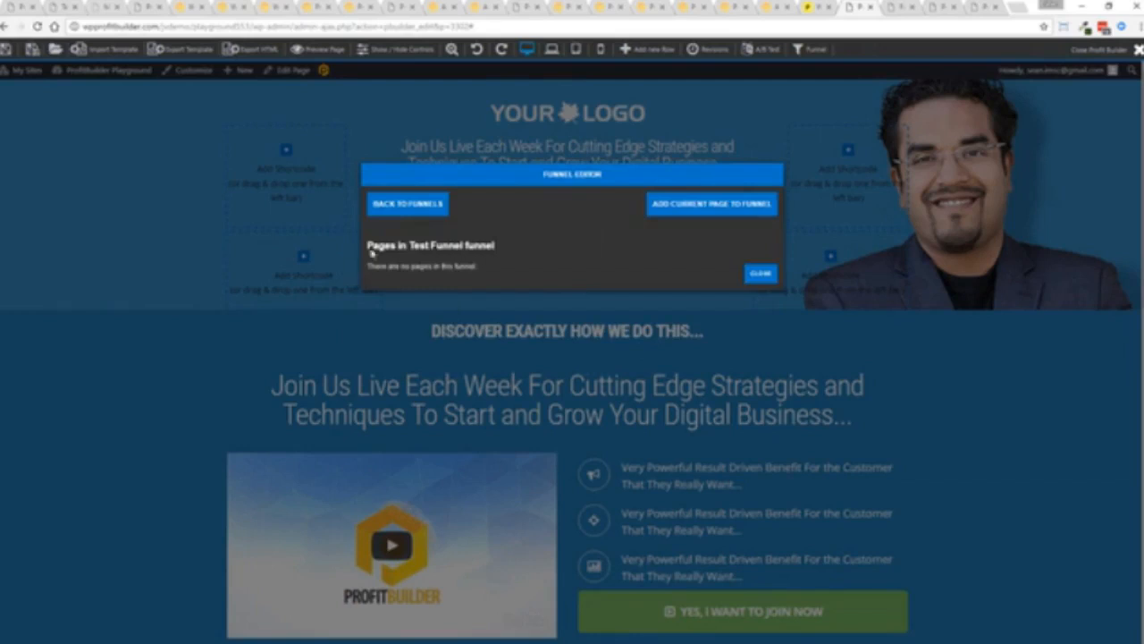
pyautogui.click(710, 204)
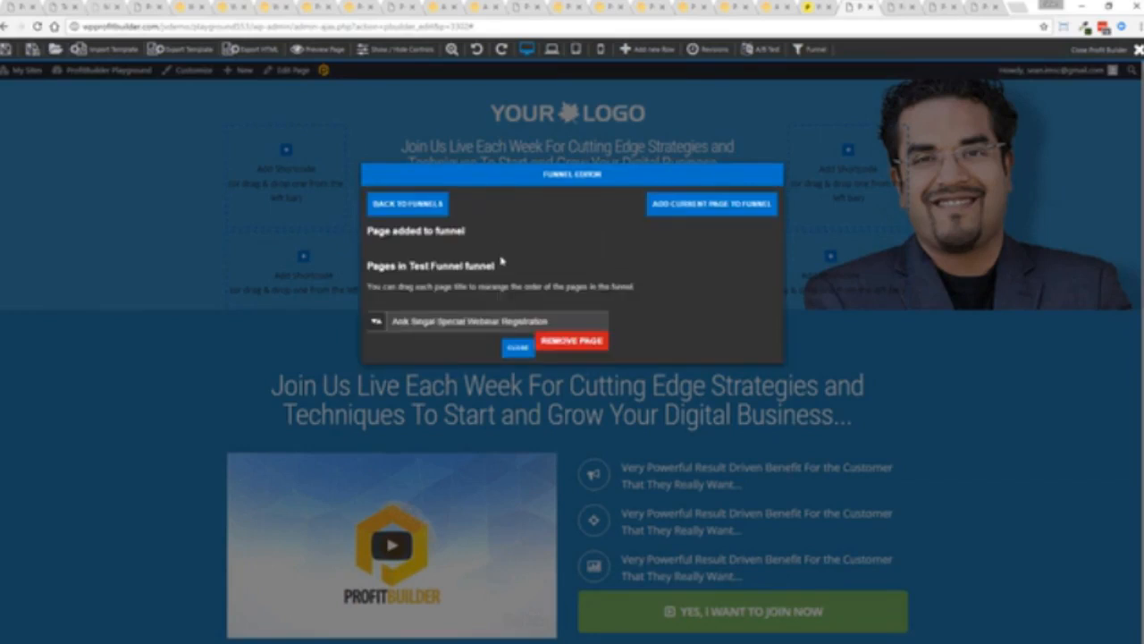
pyautogui.moveTo(601, 309)
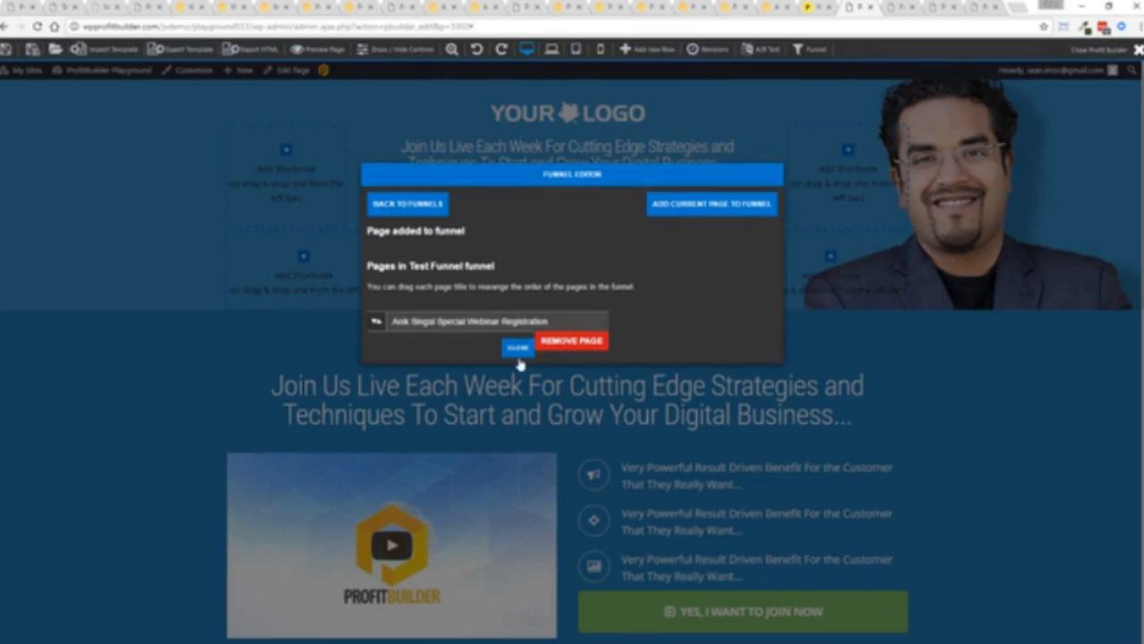
pyautogui.click(517, 346)
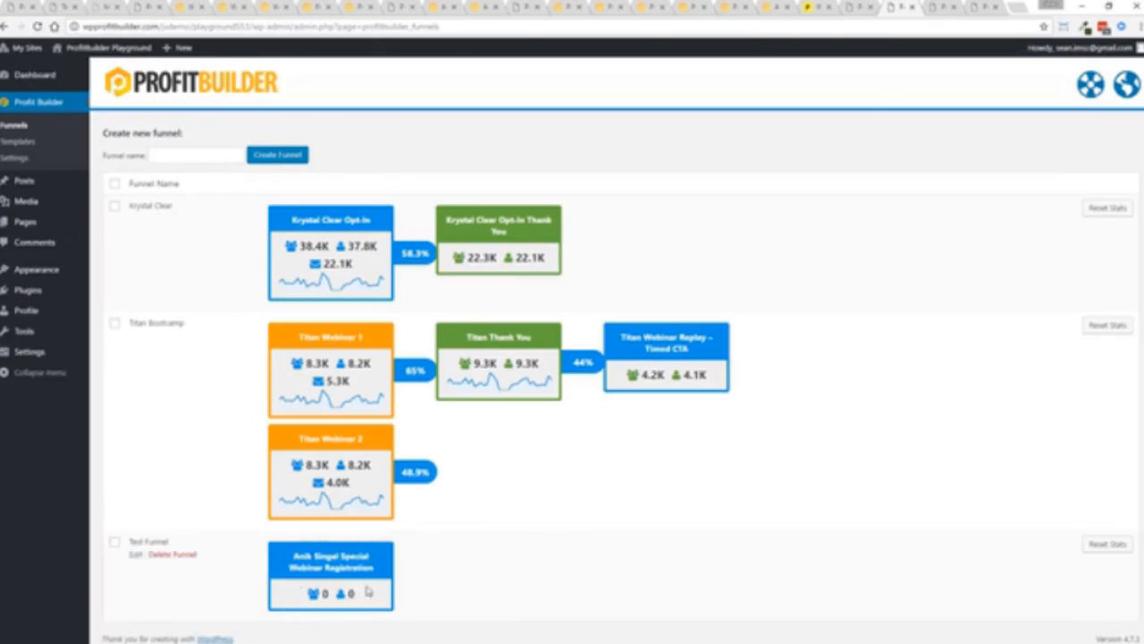
pyautogui.moveTo(500, 590)
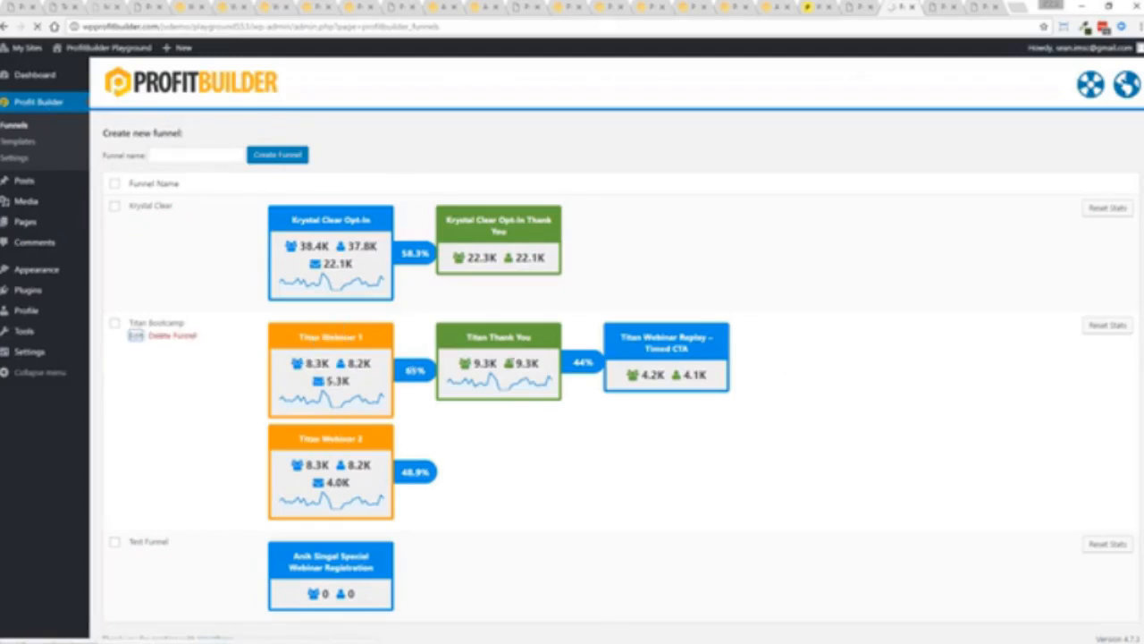
# - Edit the Titan Bootcamp funnel to list its three pages for reordering
pyautogui.click(134, 335)
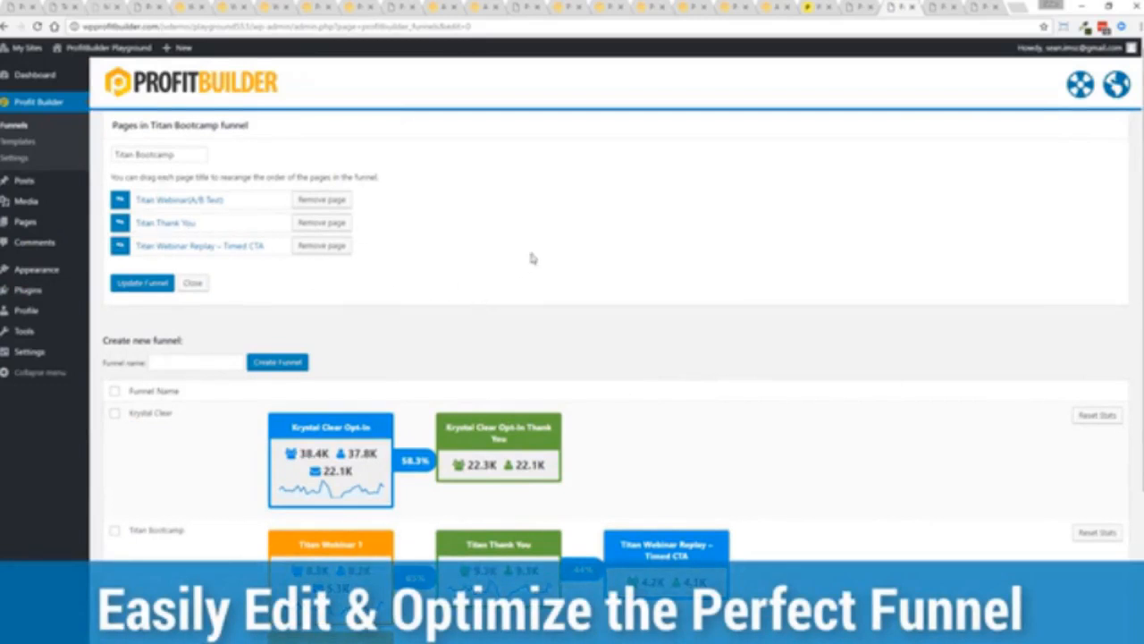
pyautogui.moveTo(420, 273)
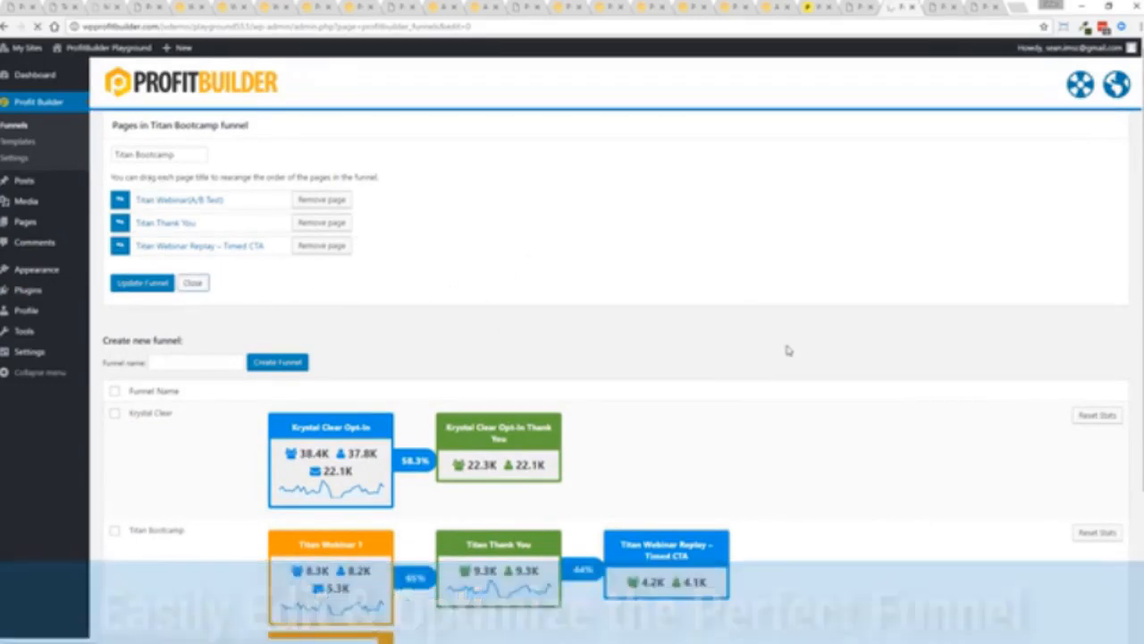
# - Edit Titan Webinar from All Pages and scroll to its A/B Test and Funnel boxes
pyautogui.click(192, 283)
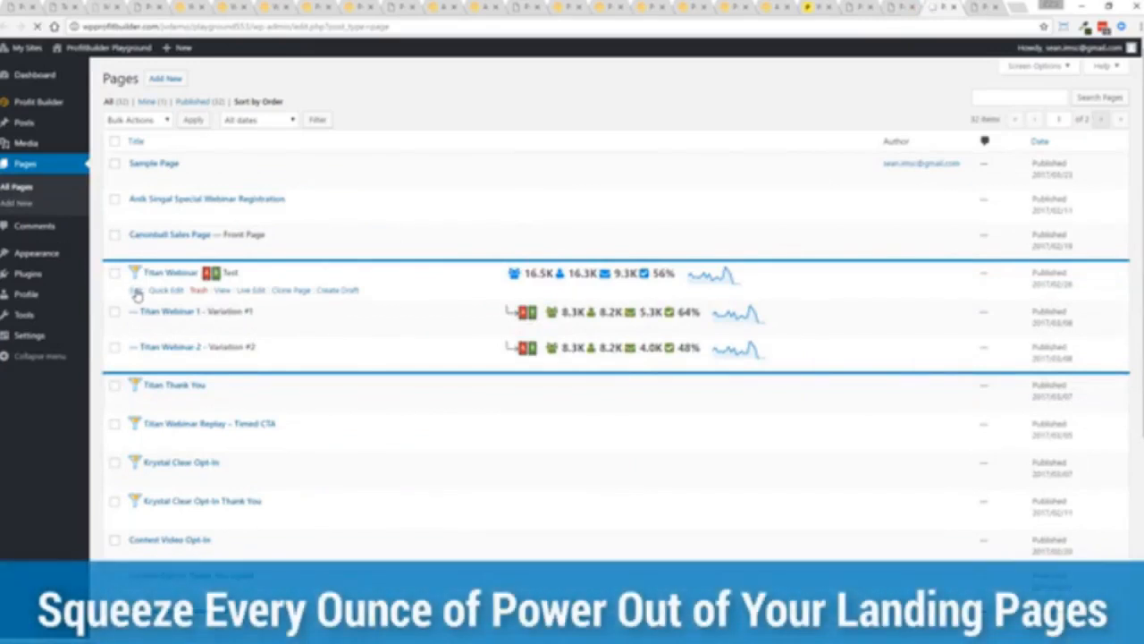
pyautogui.click(154, 289)
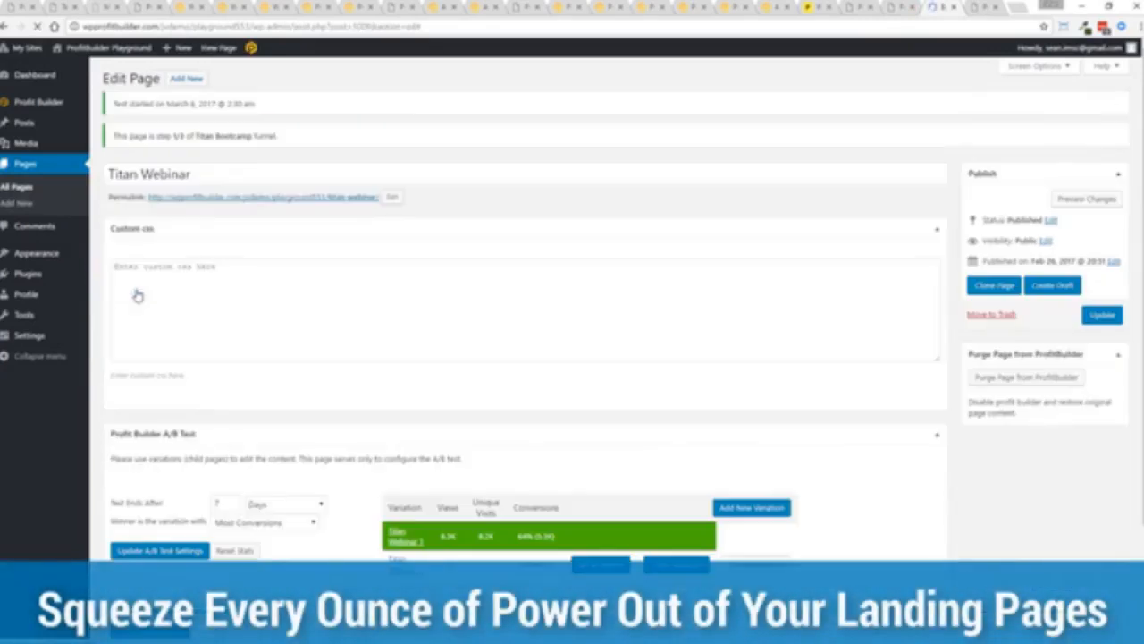
pyautogui.scroll(-3)
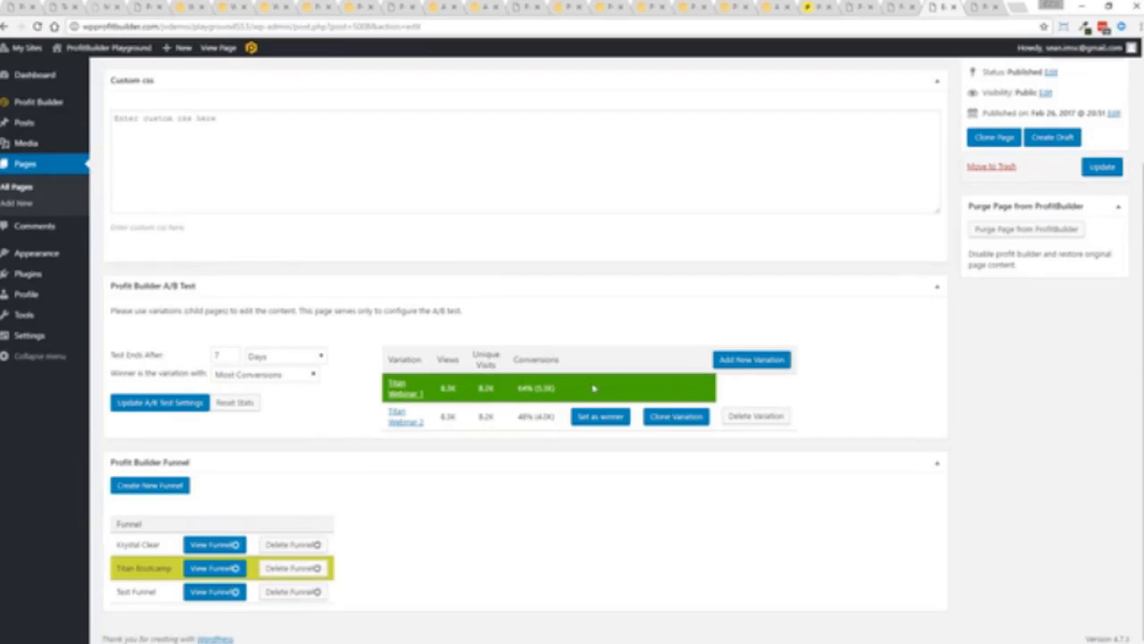
pyautogui.moveTo(597, 384)
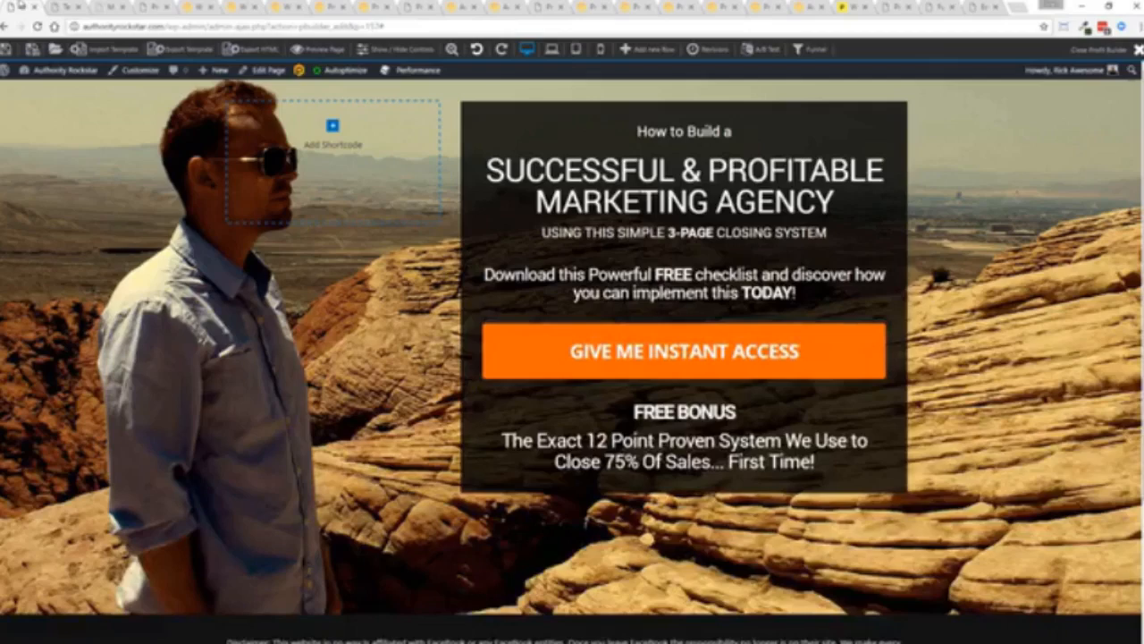
# - Switch to the Authority Rockstar marketing agency landing page in the ProfitBuilder editor
pyautogui.click(60, 70)
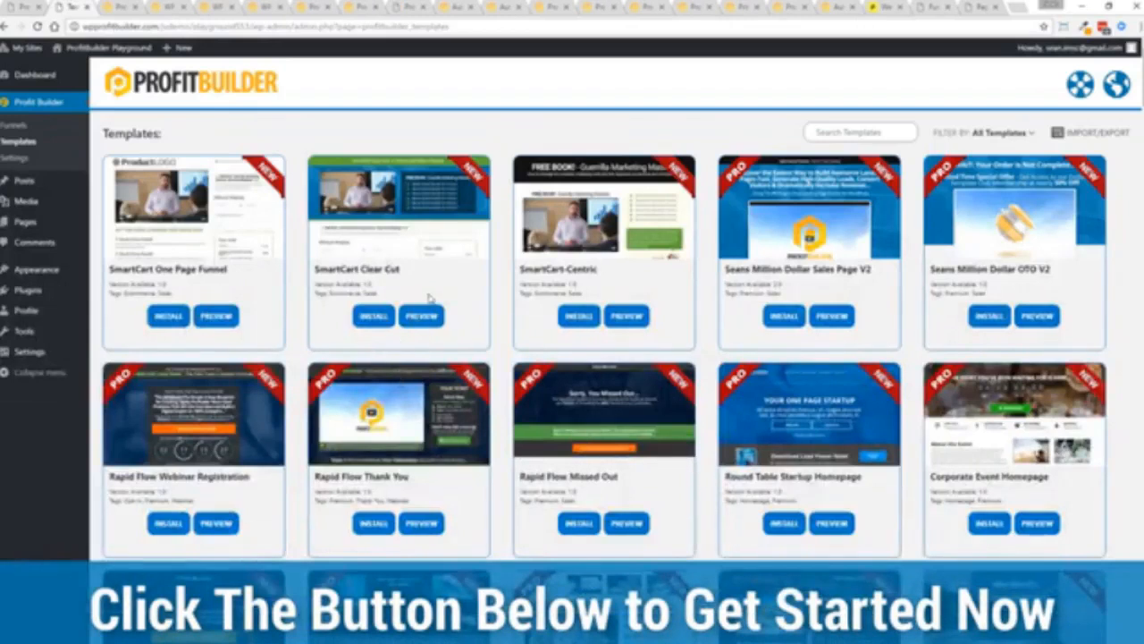
# - Scroll the ProfitBuilder Templates library to the mountain-themed free travel ebook template
pyautogui.scroll(-3)
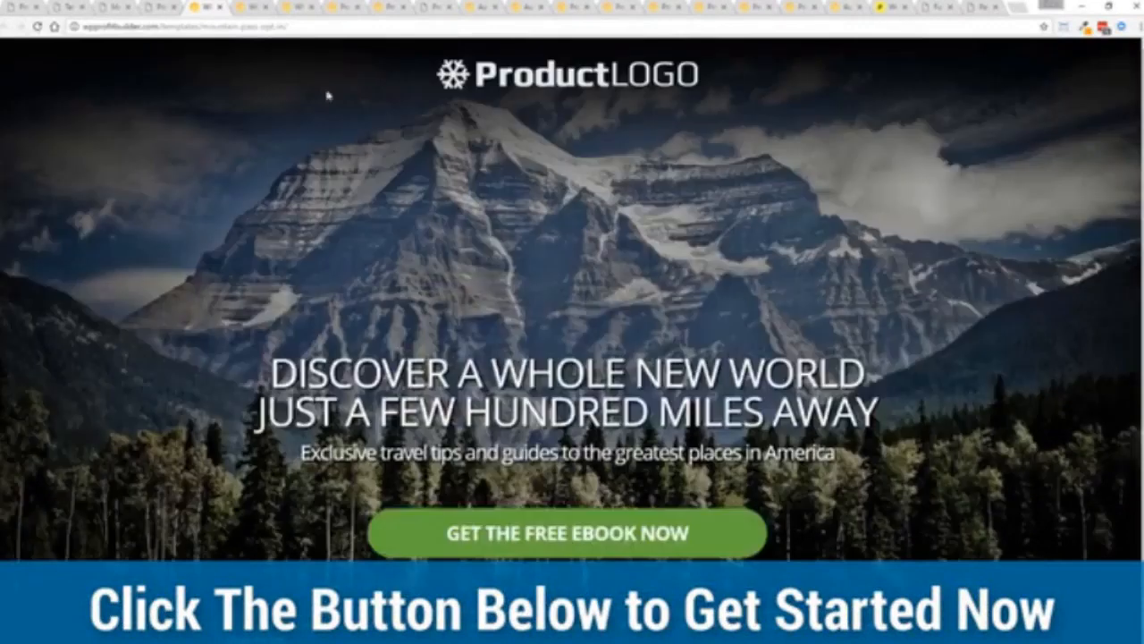
pyautogui.moveTo(157, 243)
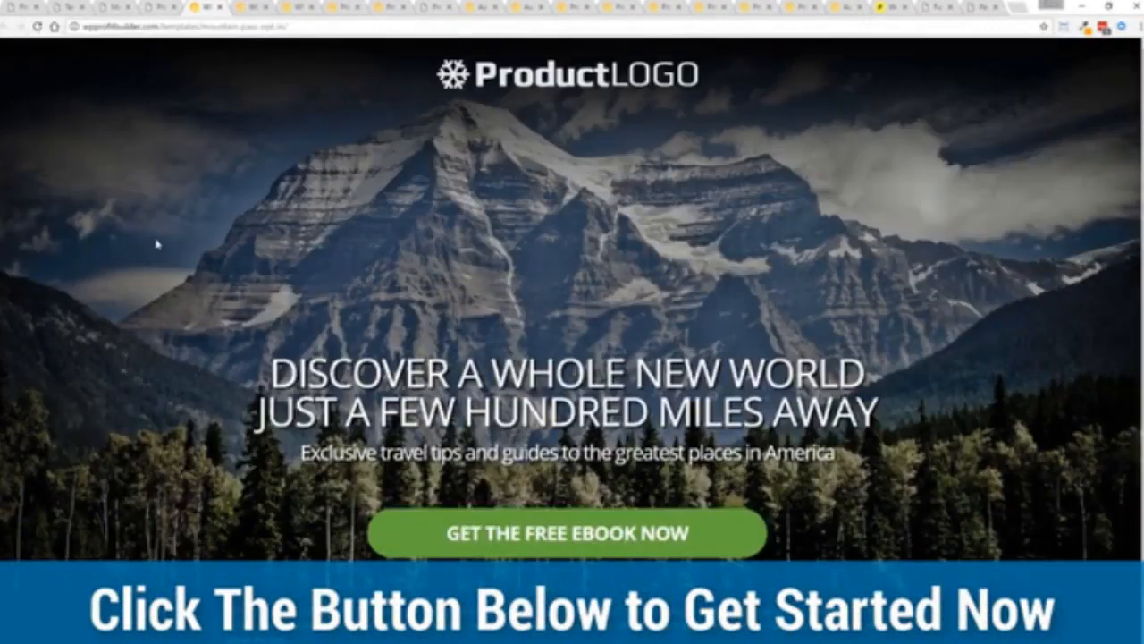
pyautogui.moveTo(964, 408)
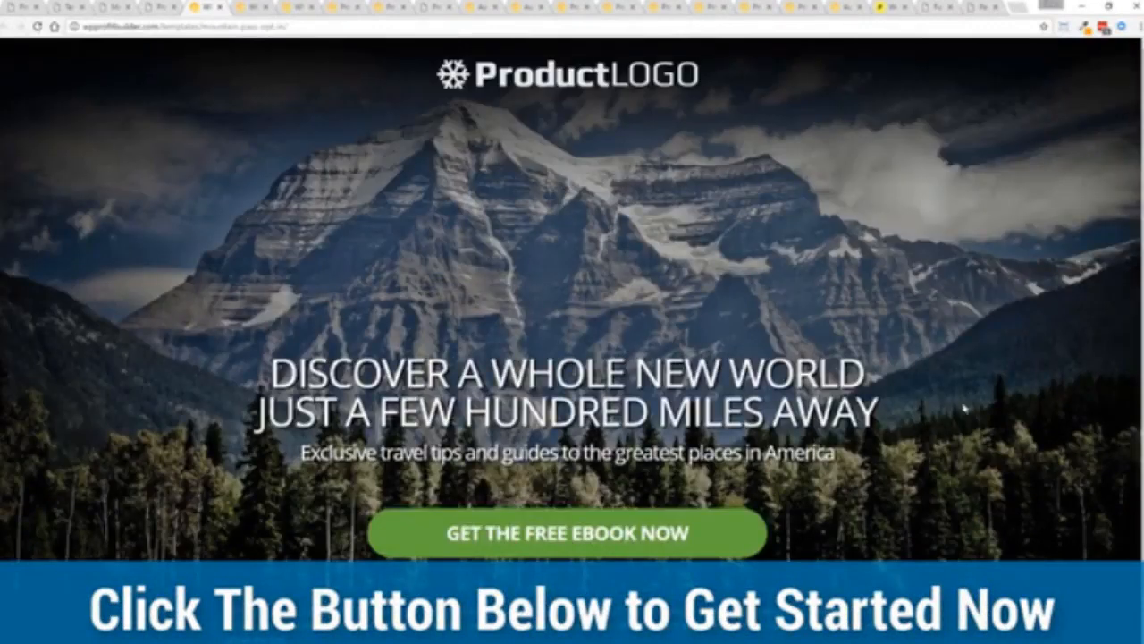